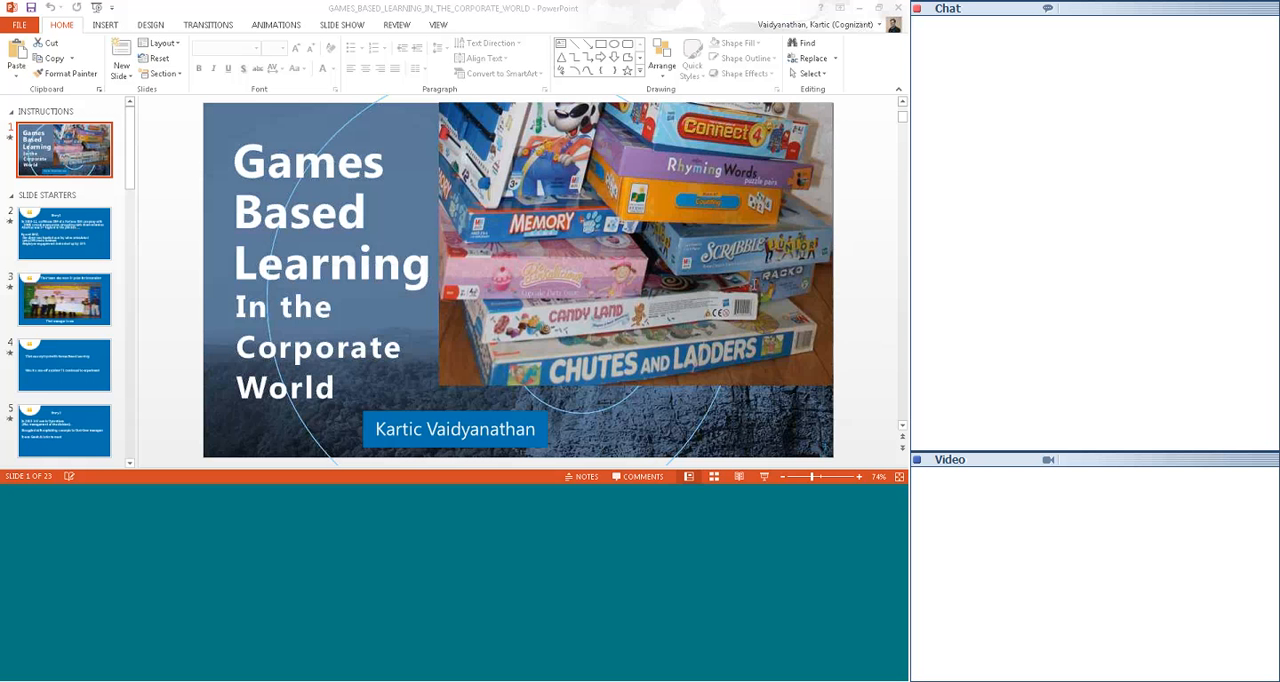
Step: Show slide 2, the Story 1 anecdote about the struggling Fortune 500 client
{"action": "left_click", "coordinate": [64, 232]}
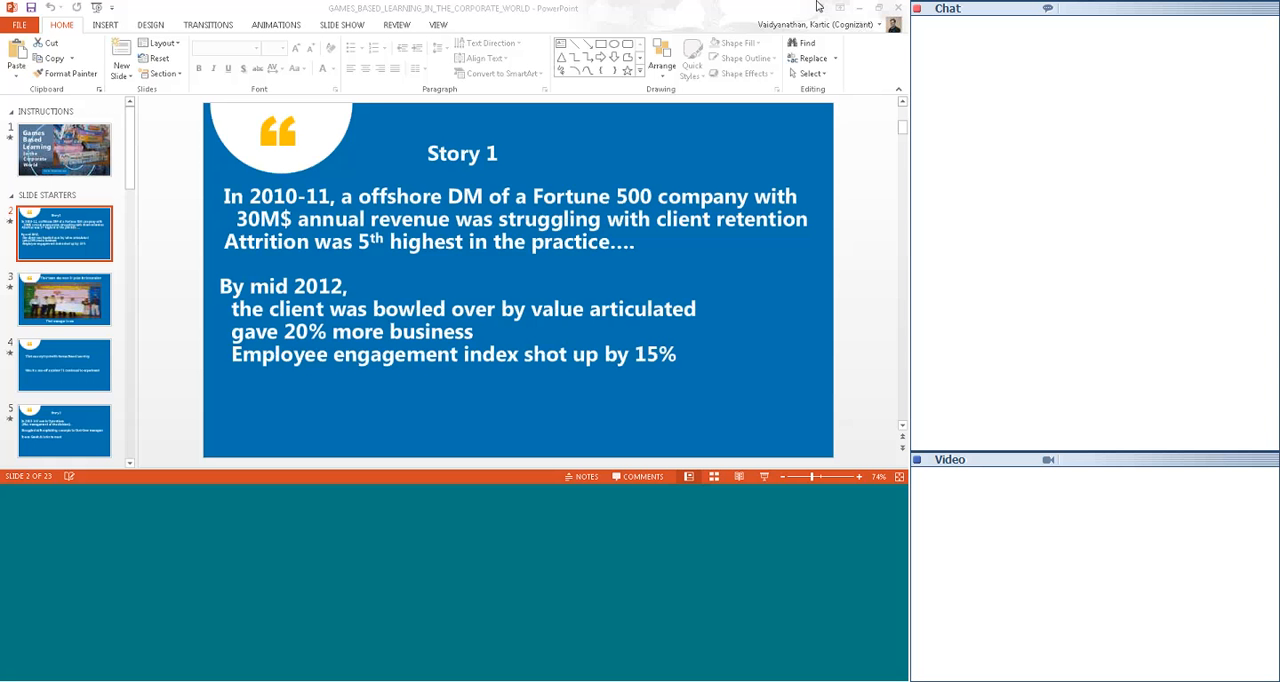
{"action": "mouse_move", "coordinate": [812, 392]}
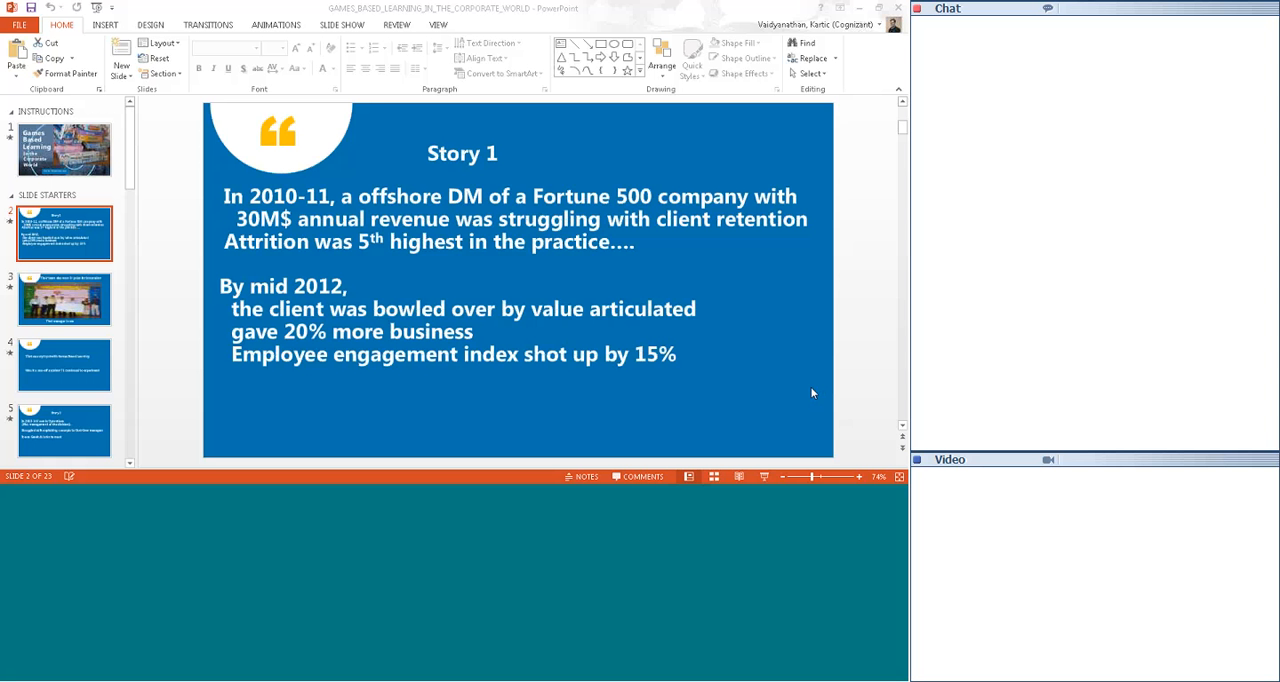
Step: Advance through the innovation prize photo slide to slide 4, 'That was my tryst with Games Based Learning'
{"action": "left_click", "coordinate": [64, 298]}
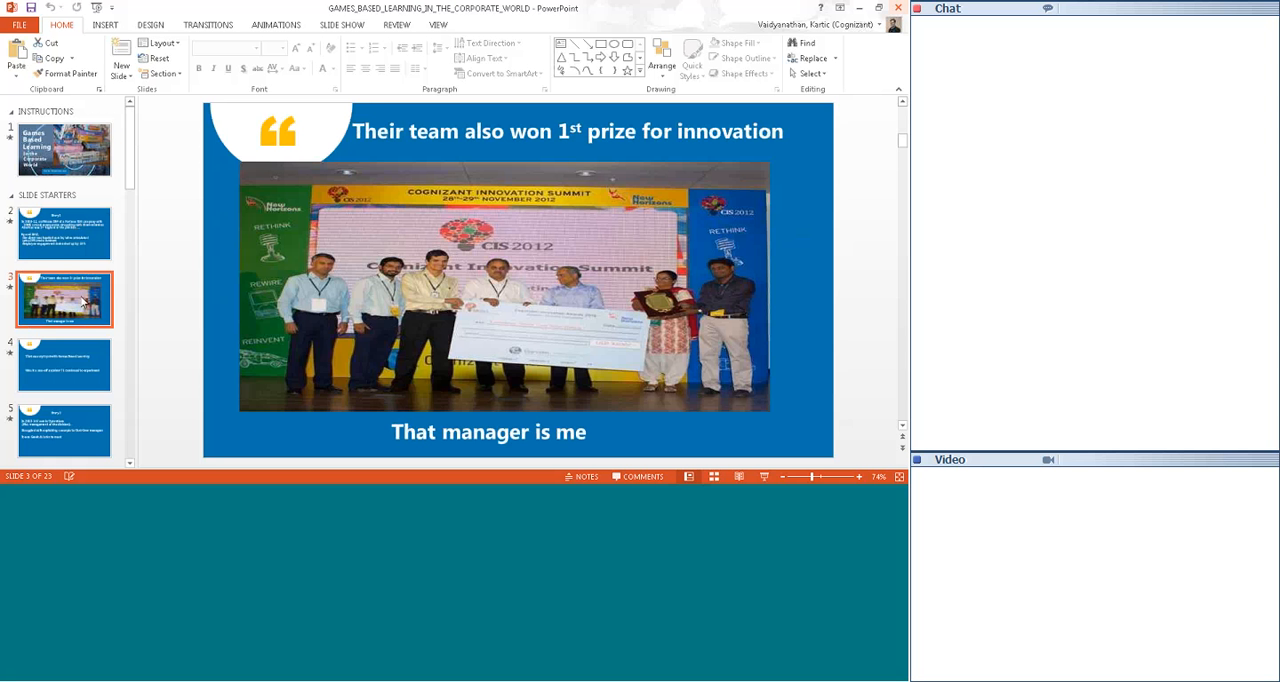
{"action": "left_click", "coordinate": [64, 364]}
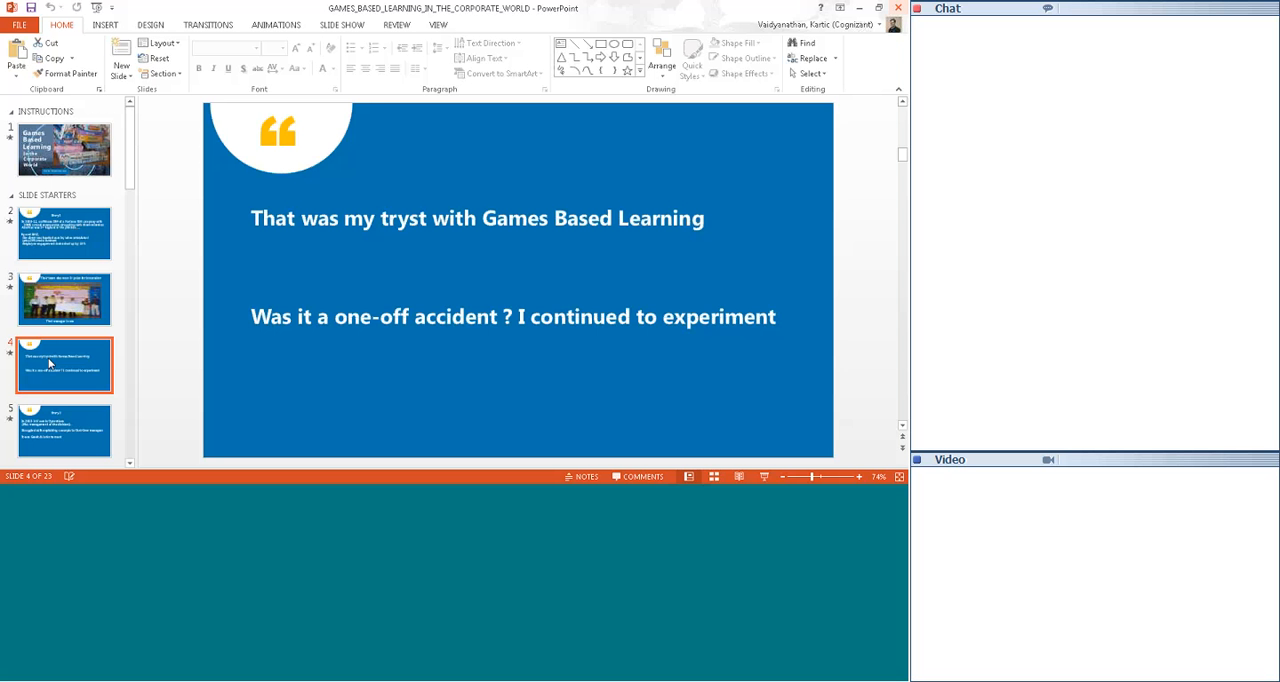
Step: Show slide 5, Story 2 about explaining concepts to first-time managers in Operations
{"action": "left_click", "coordinate": [64, 430]}
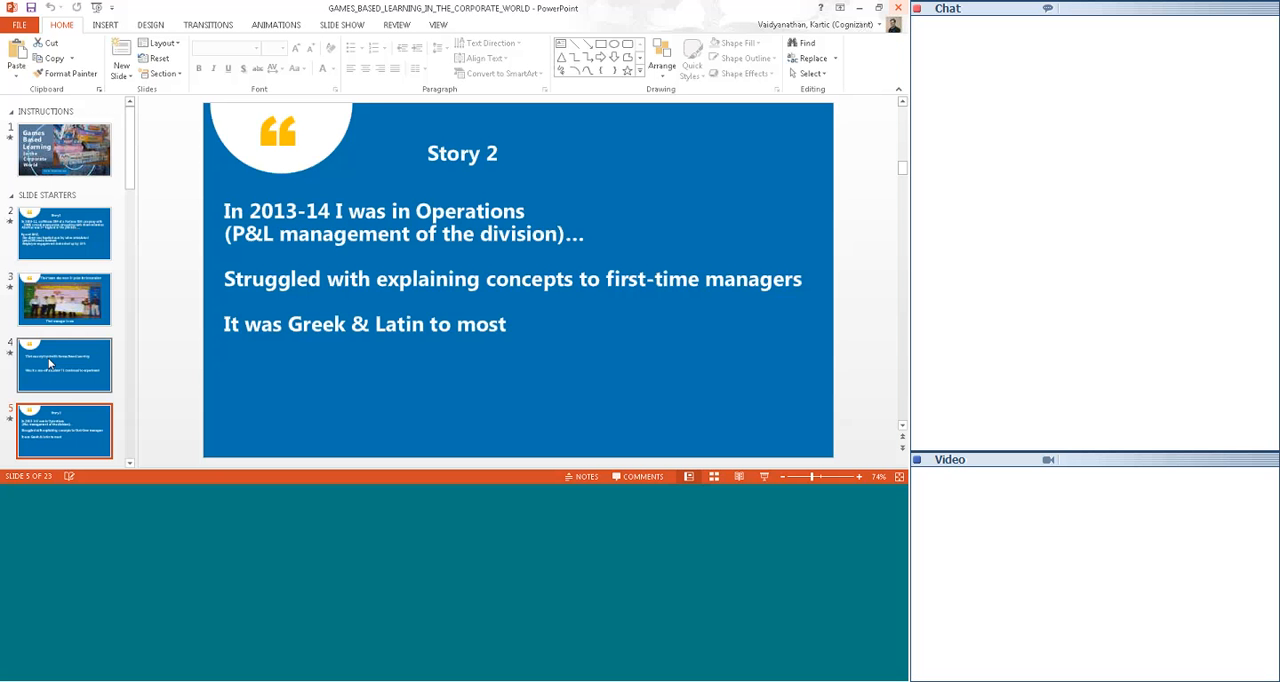
Step: Show slide 6, 'Experiment we tried out', with the Snake & Ladder and Ludo boards
{"action": "left_click", "coordinate": [64, 330]}
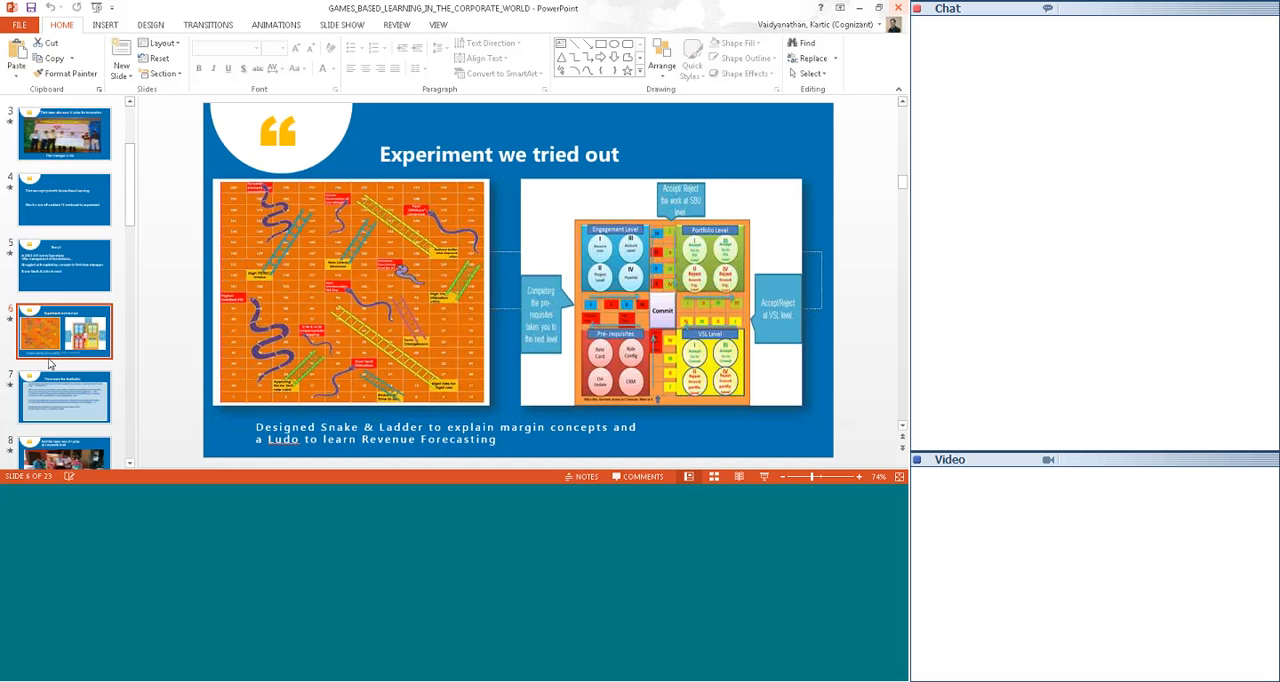
Step: Show slide 8 announcing the team's 3rd prize at corporate level with the group photo
{"action": "left_click", "coordinate": [64, 396]}
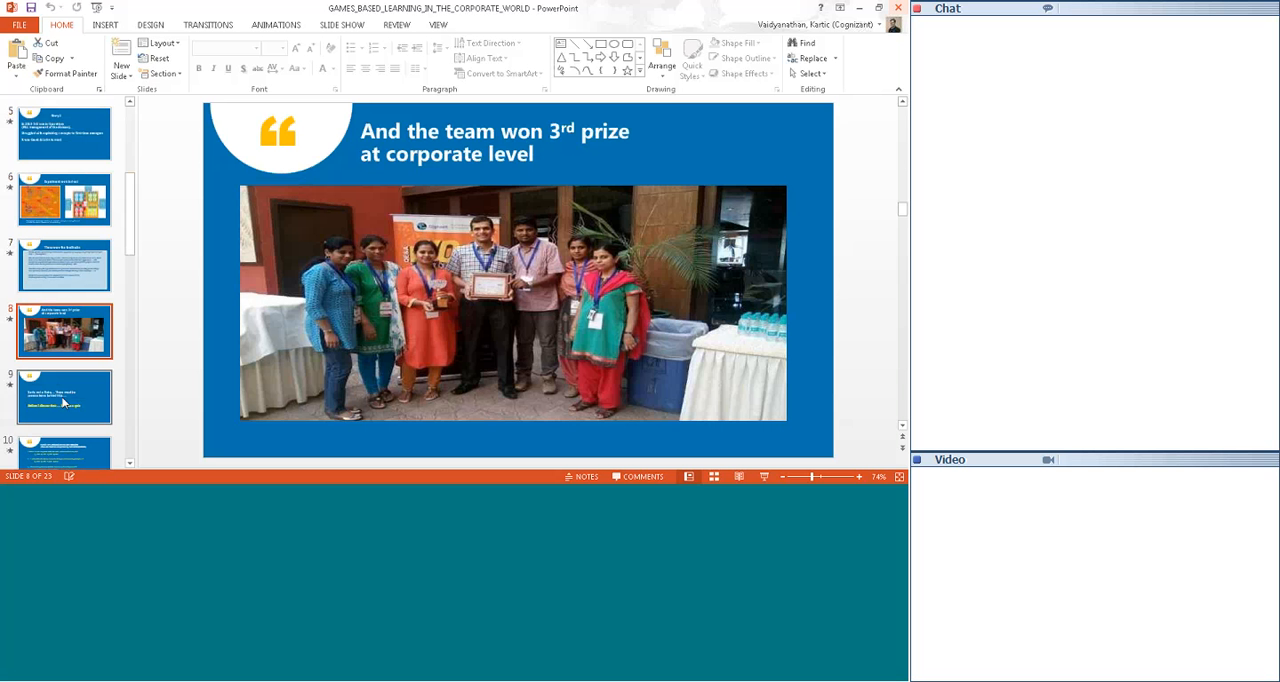
{"action": "left_click", "coordinate": [64, 396]}
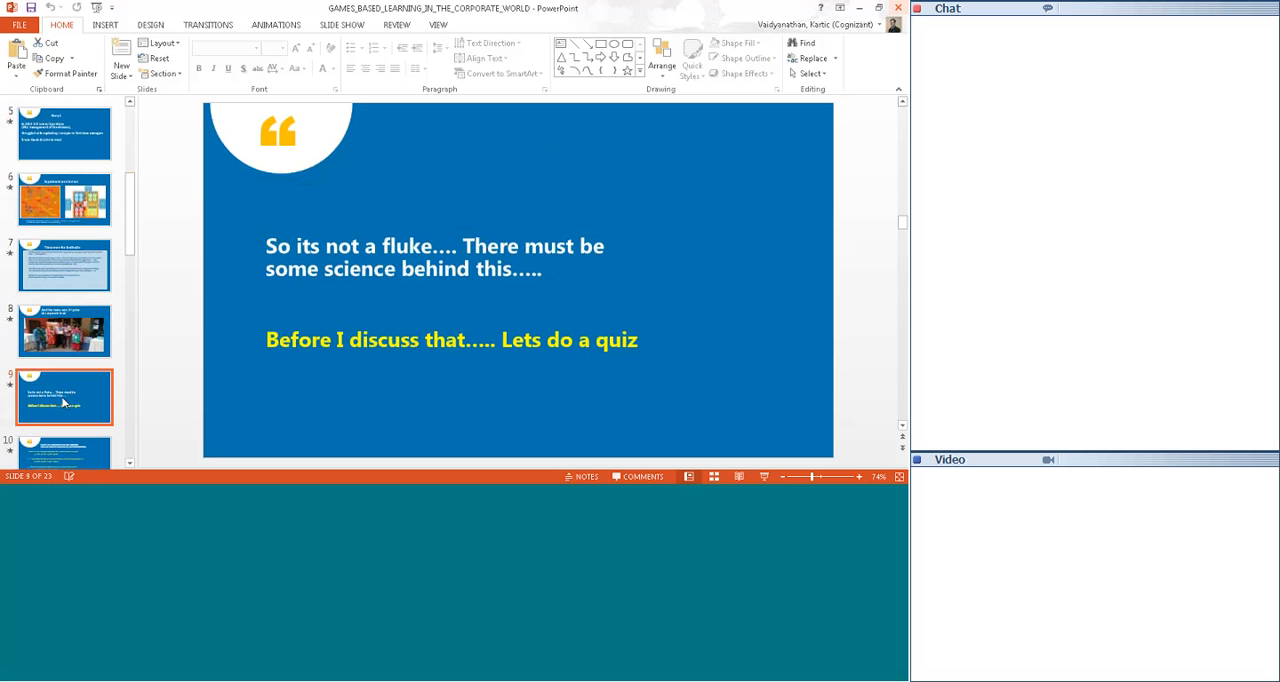
{"action": "left_click", "coordinate": [64, 328]}
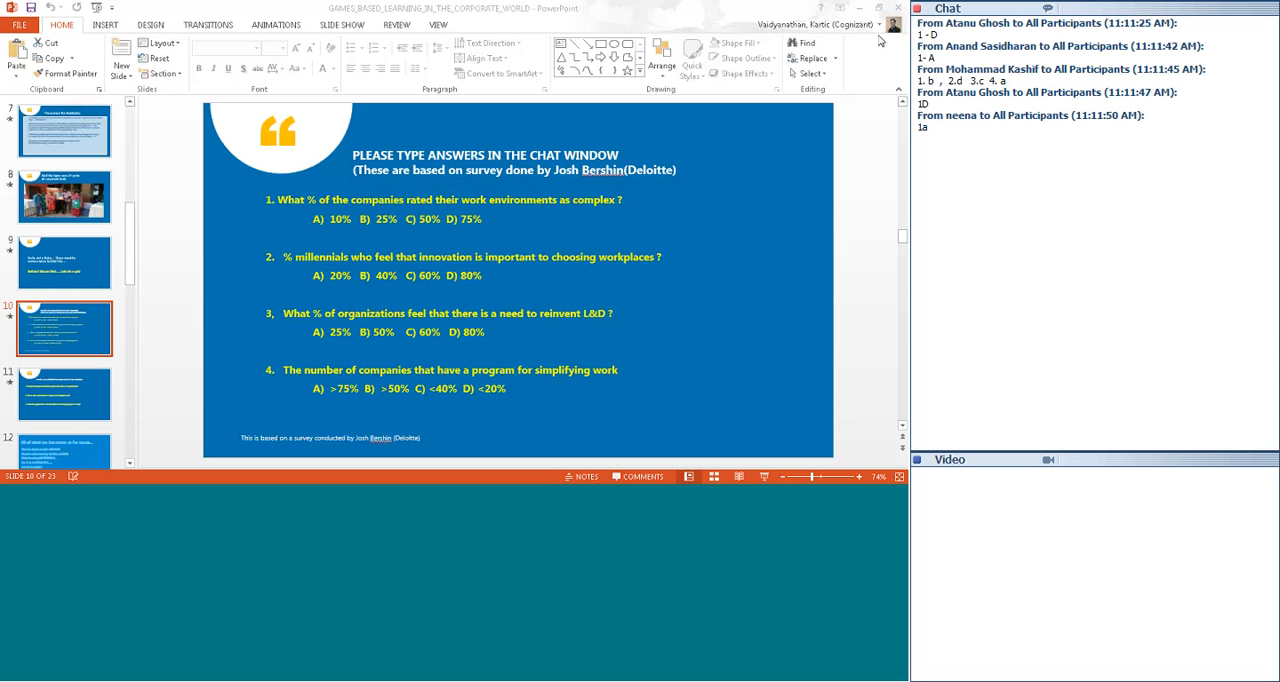
{"action": "mouse_move", "coordinate": [880, 114]}
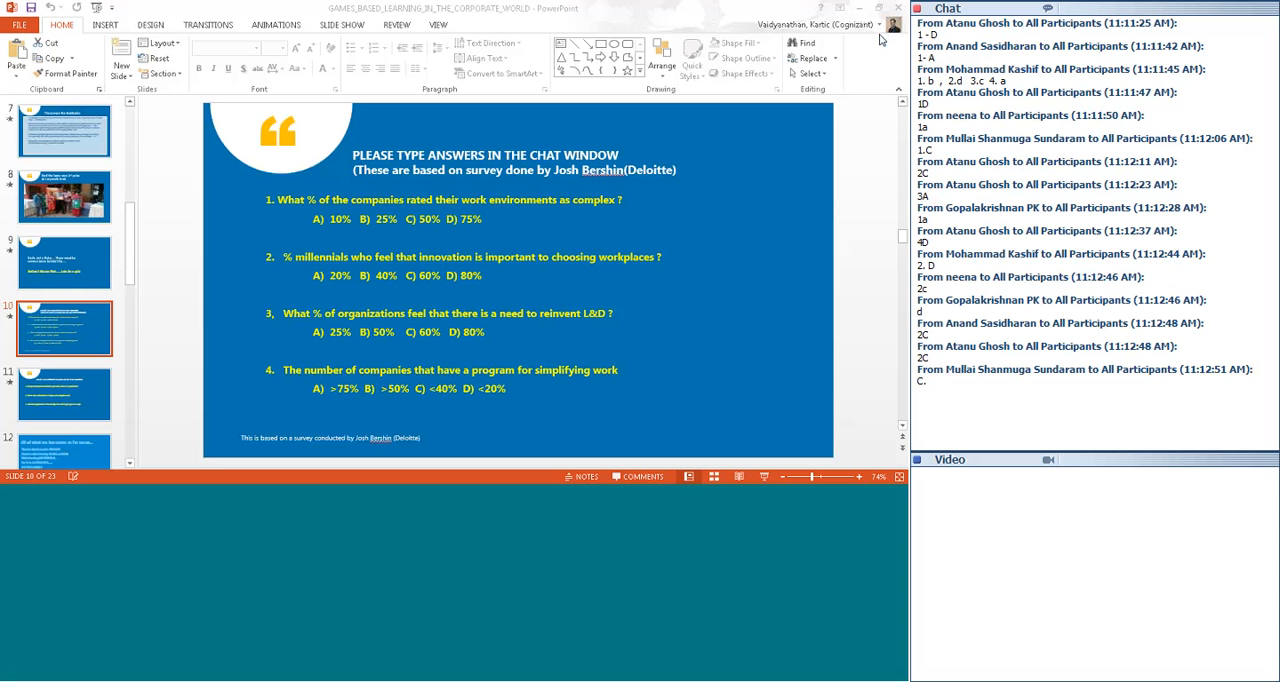
{"action": "mouse_move", "coordinate": [880, 108]}
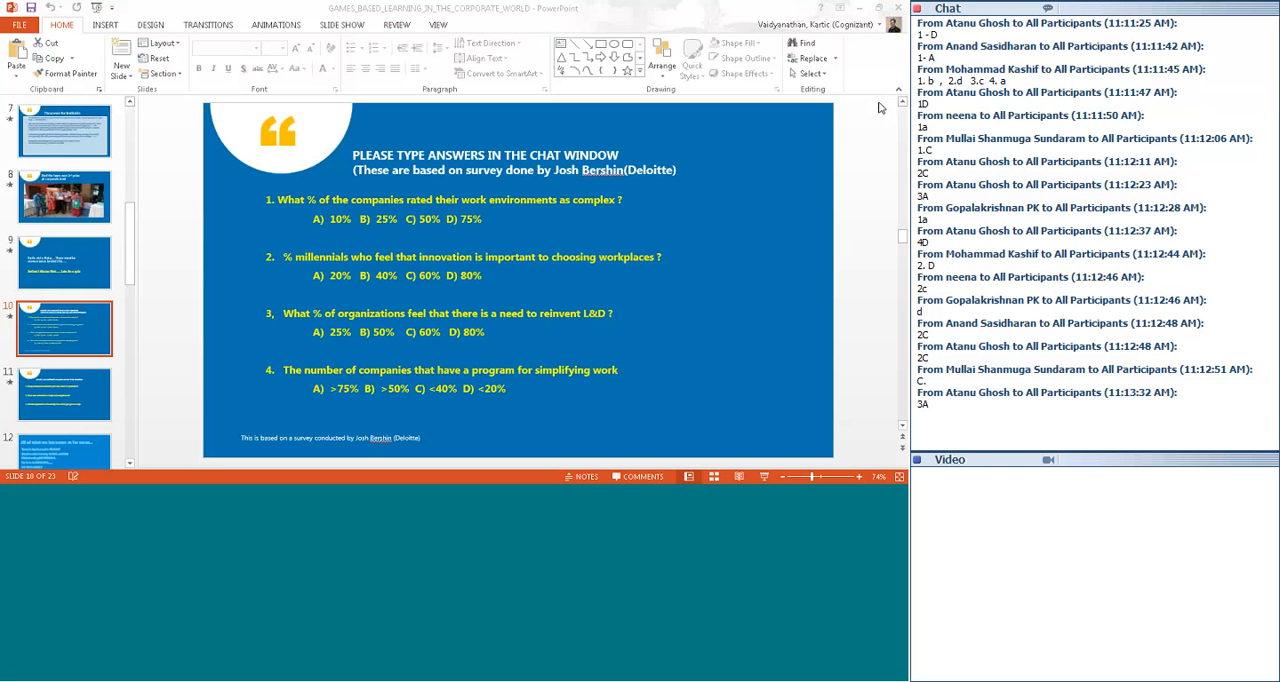
{"action": "scroll", "scroll_direction": "down", "scroll_amount": 3}
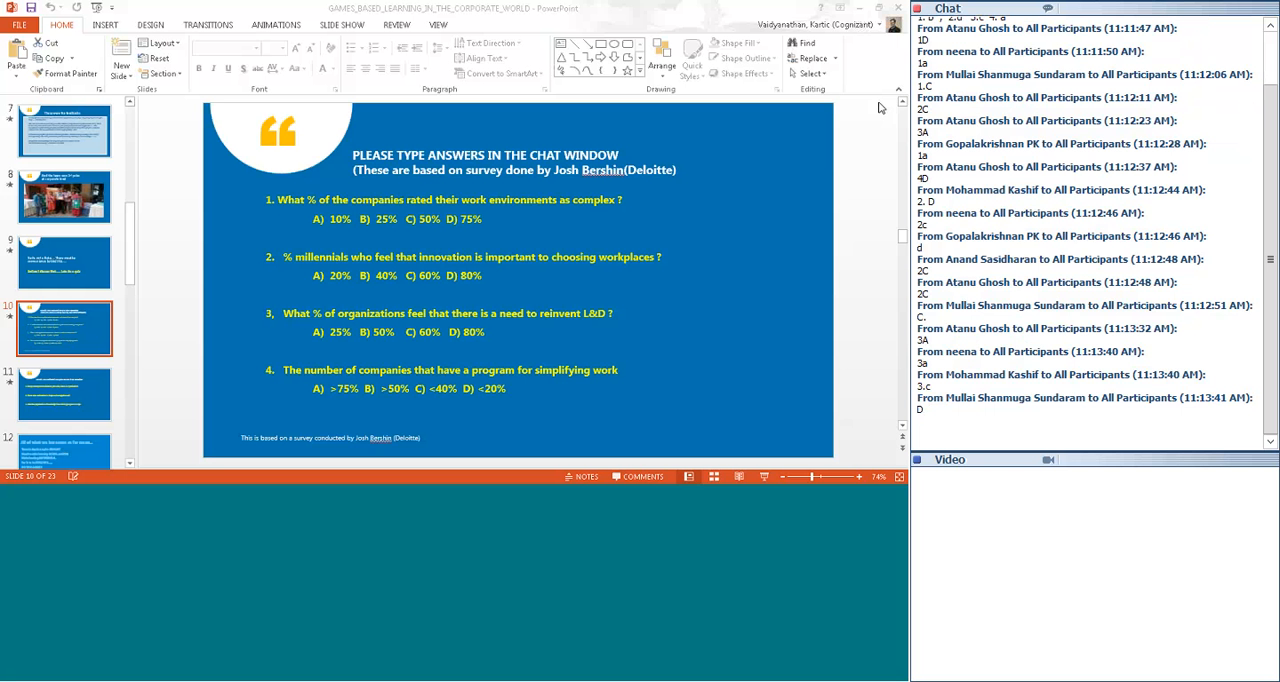
{"action": "scroll", "scroll_direction": "down", "scroll_amount": 3}
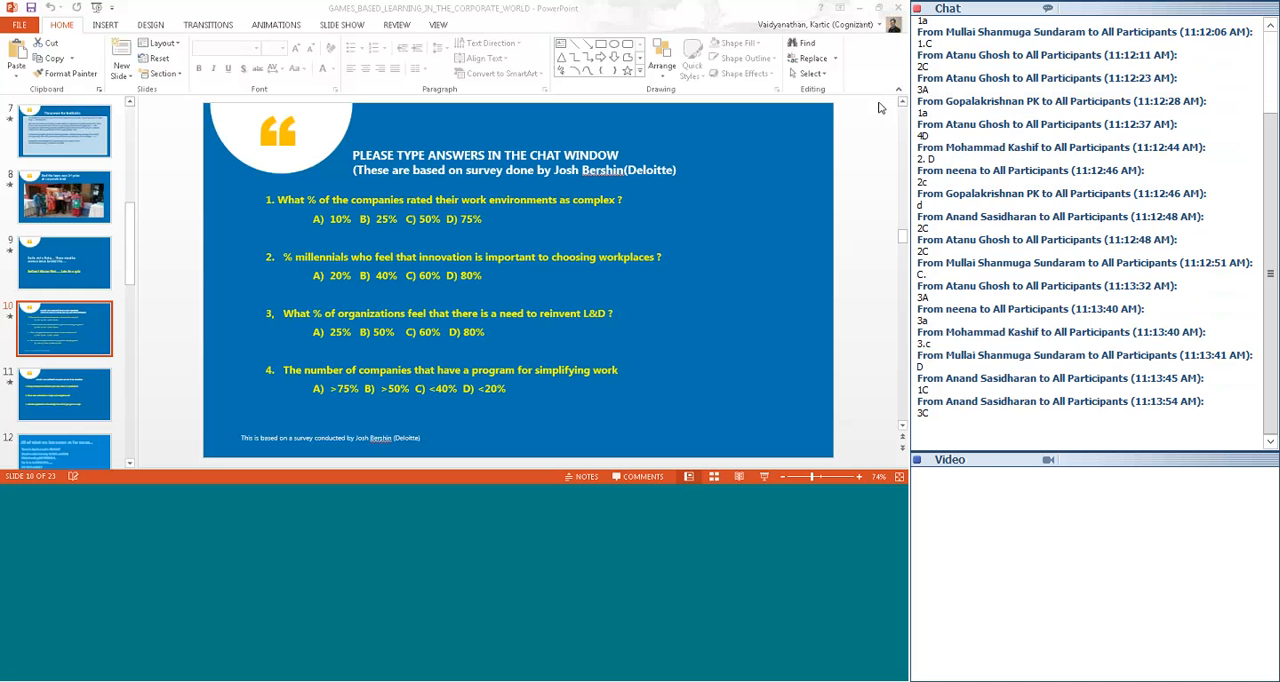
{"action": "scroll", "scroll_direction": "down", "scroll_amount": 3}
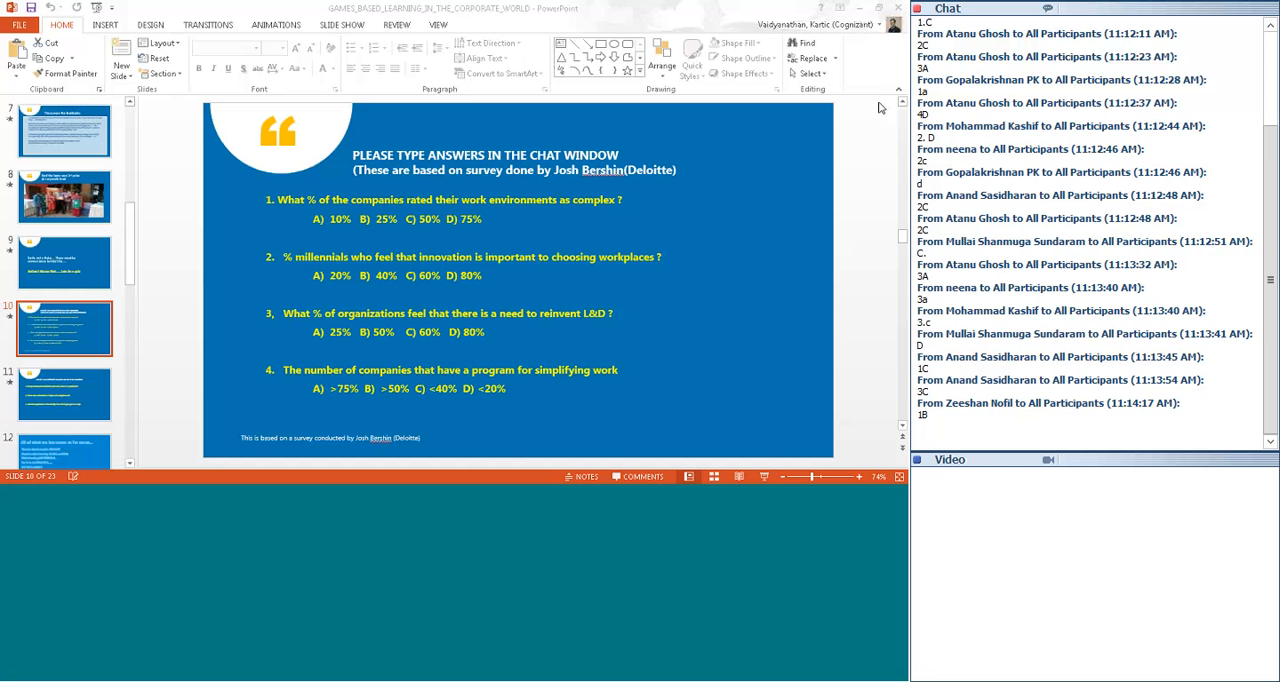
{"action": "scroll", "scroll_direction": "down", "scroll_amount": 3}
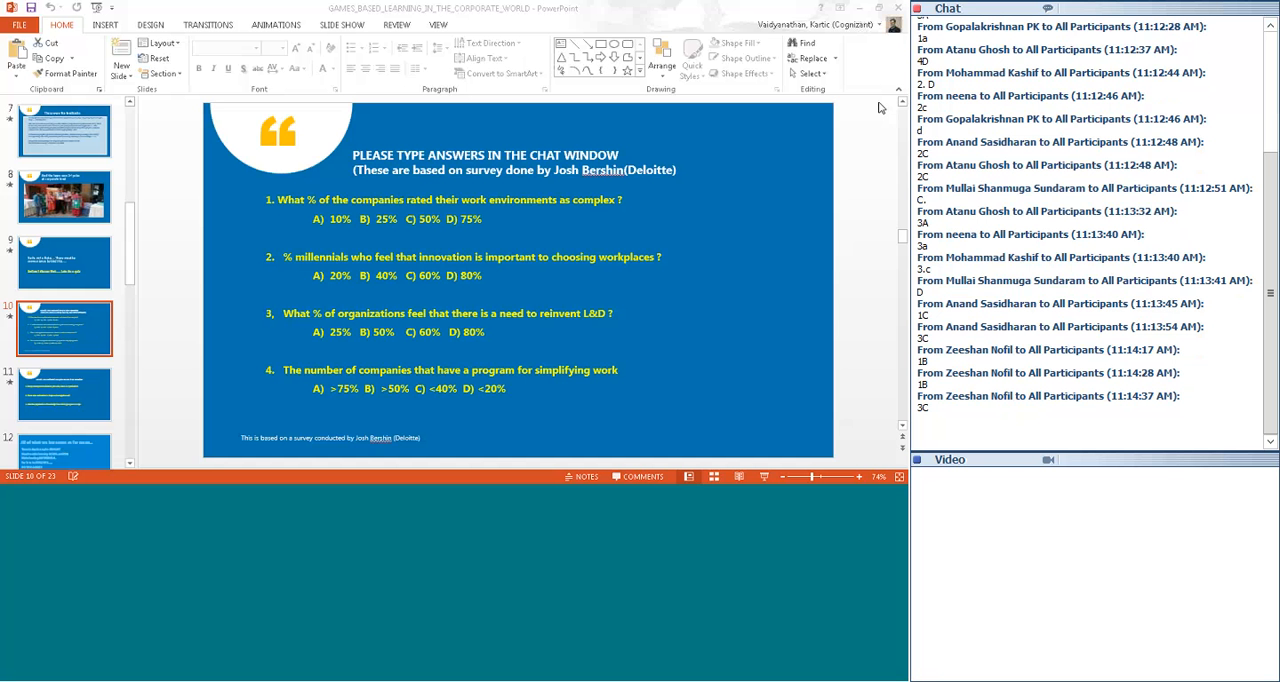
{"action": "scroll", "scroll_direction": "down", "scroll_amount": 3}
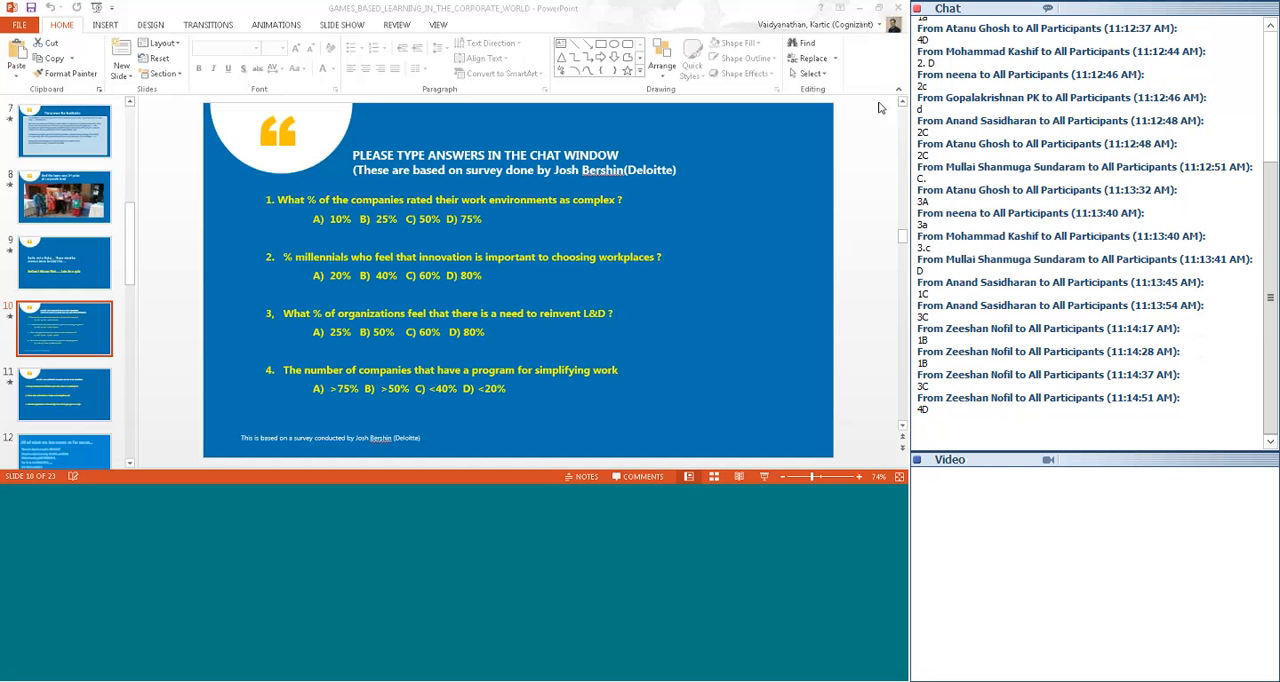
{"action": "scroll", "scroll_direction": "down", "scroll_amount": 3}
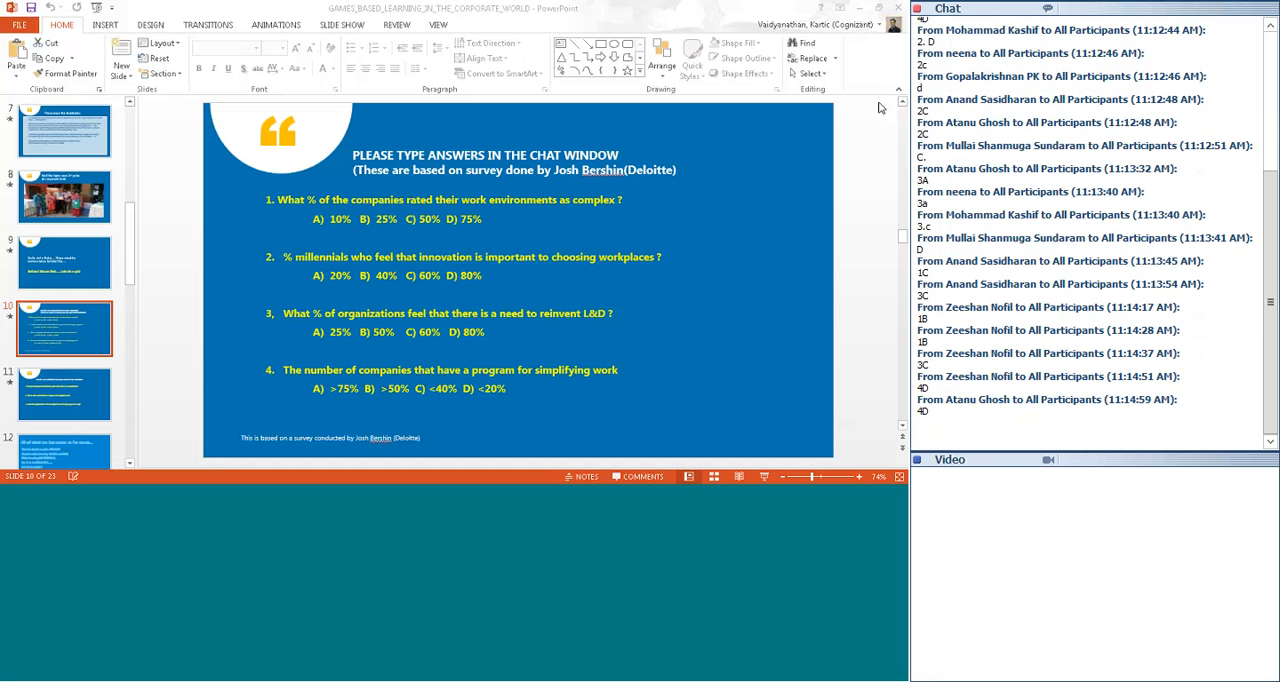
{"action": "scroll", "scroll_direction": "down", "scroll_amount": 3}
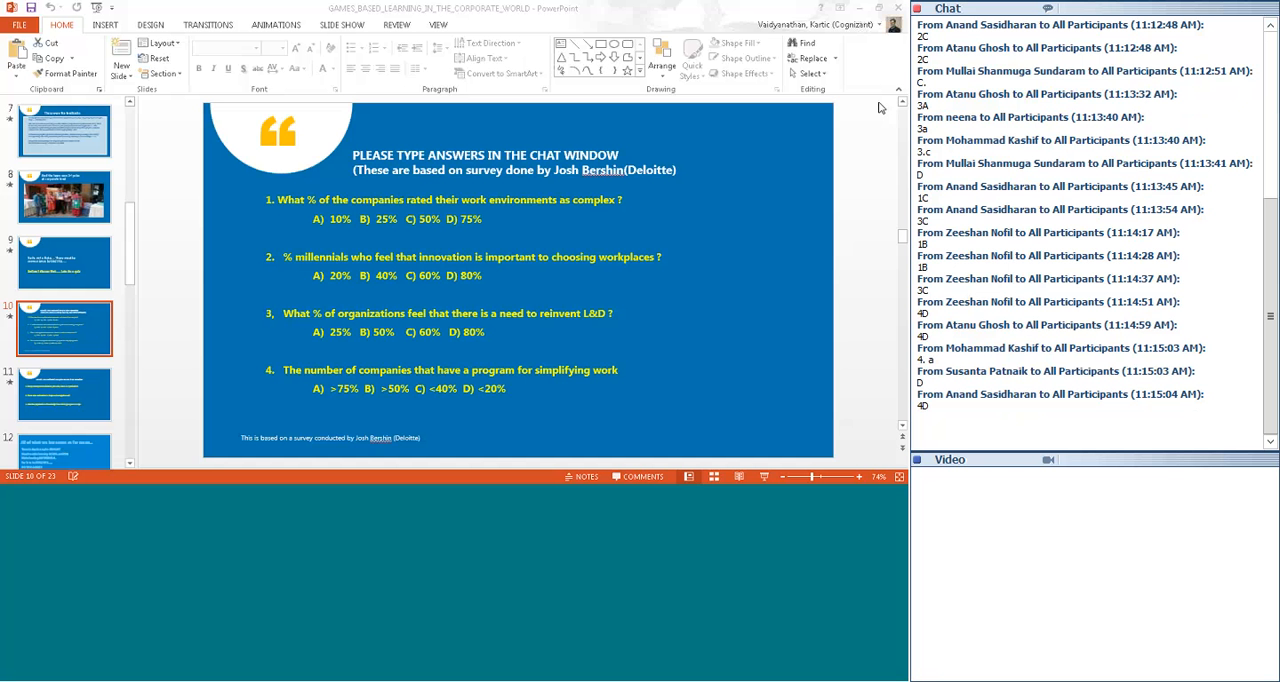
{"action": "scroll", "scroll_direction": "down", "scroll_amount": 3}
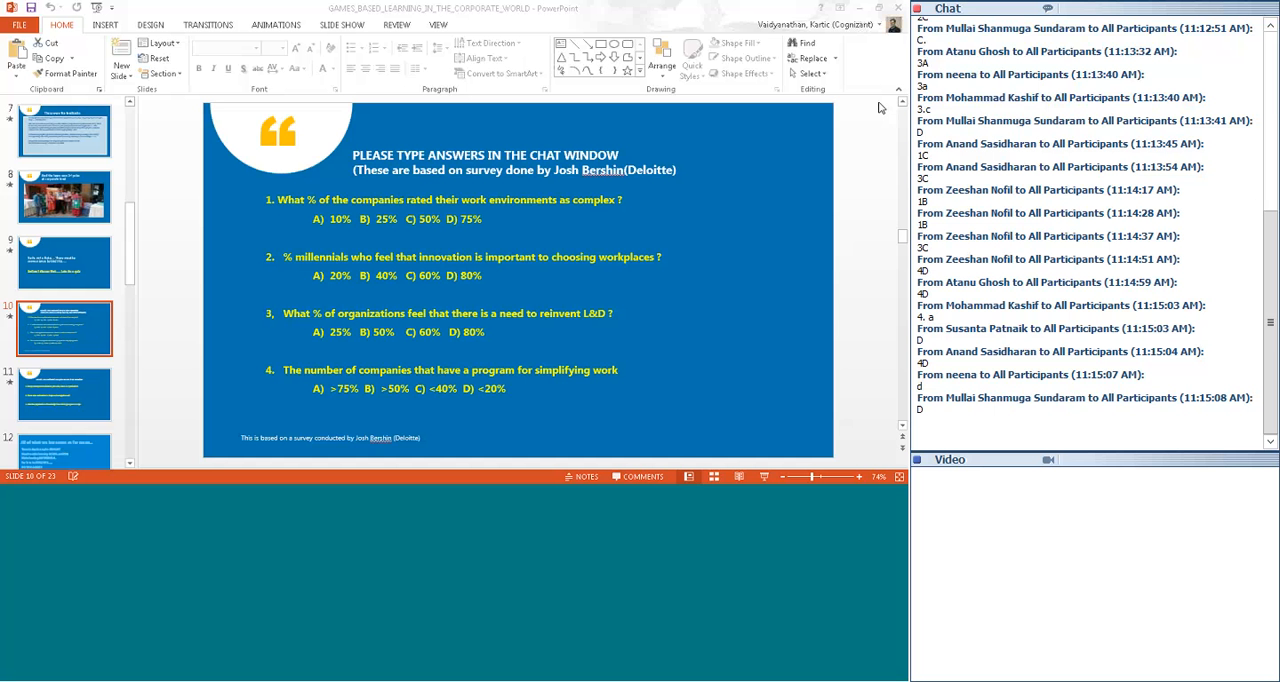
{"action": "scroll", "scroll_direction": "down", "scroll_amount": 3}
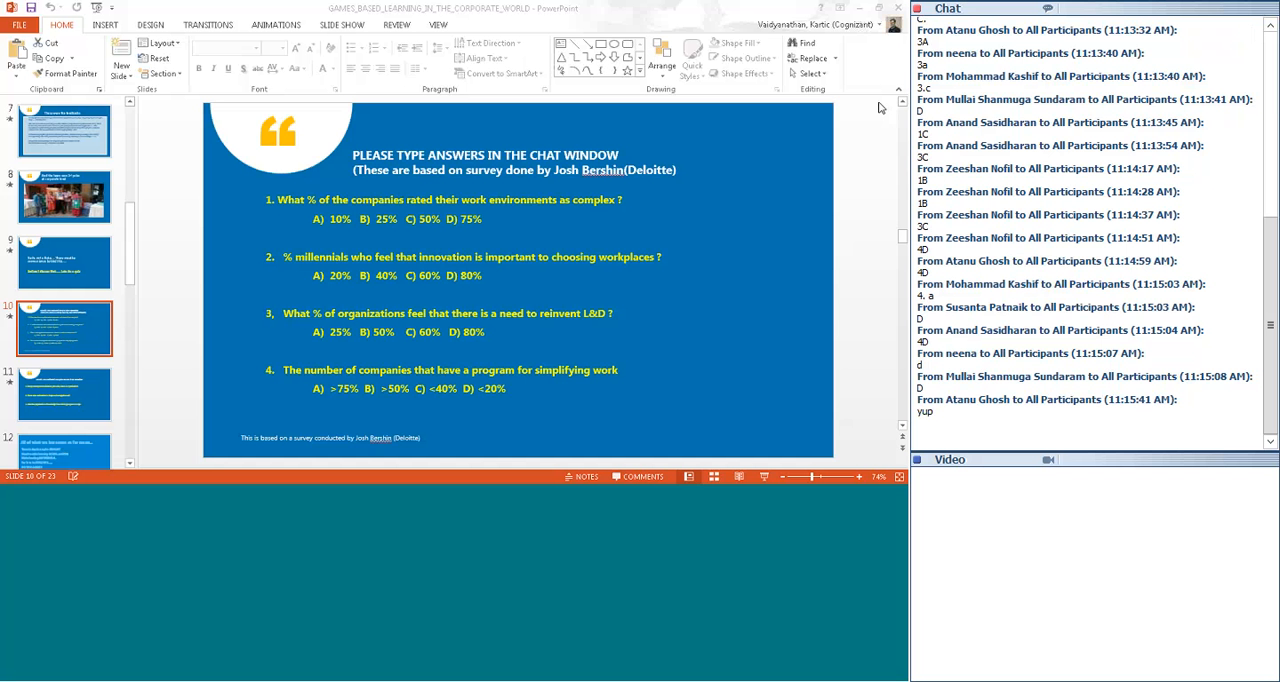
Step: Show slide 11 with the three True/False training statements
{"action": "left_click", "coordinate": [64, 394]}
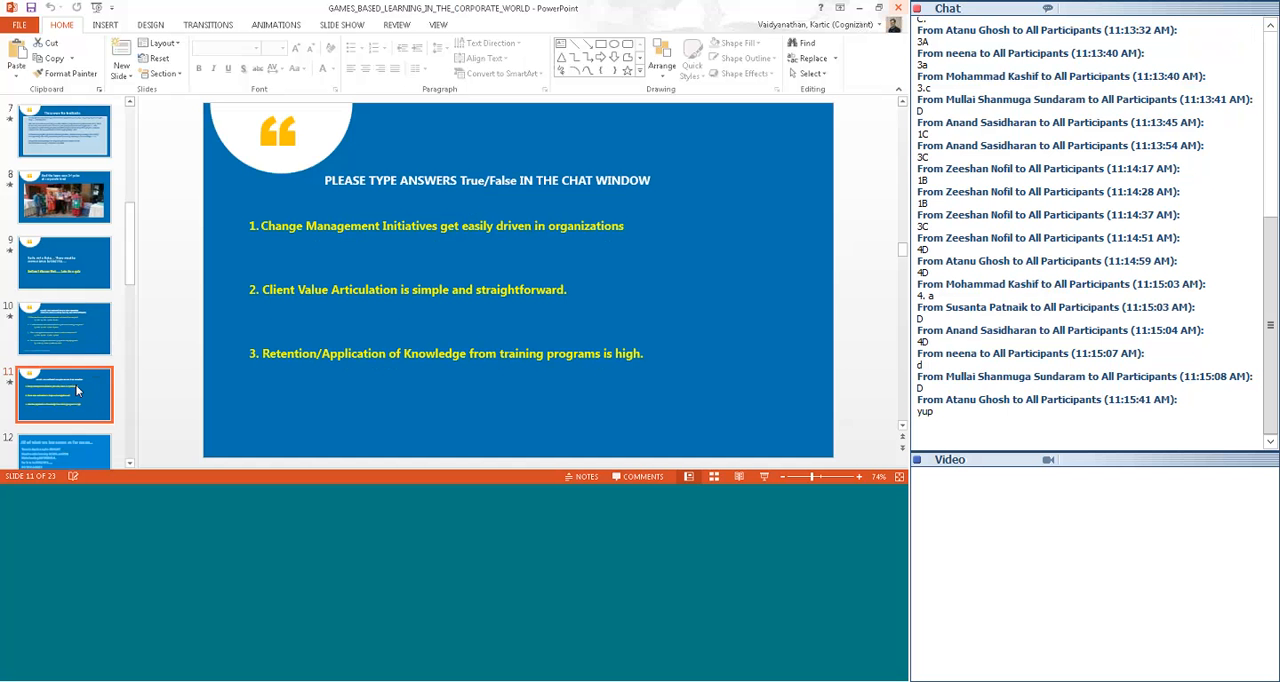
{"action": "scroll", "scroll_direction": "down", "scroll_amount": 3}
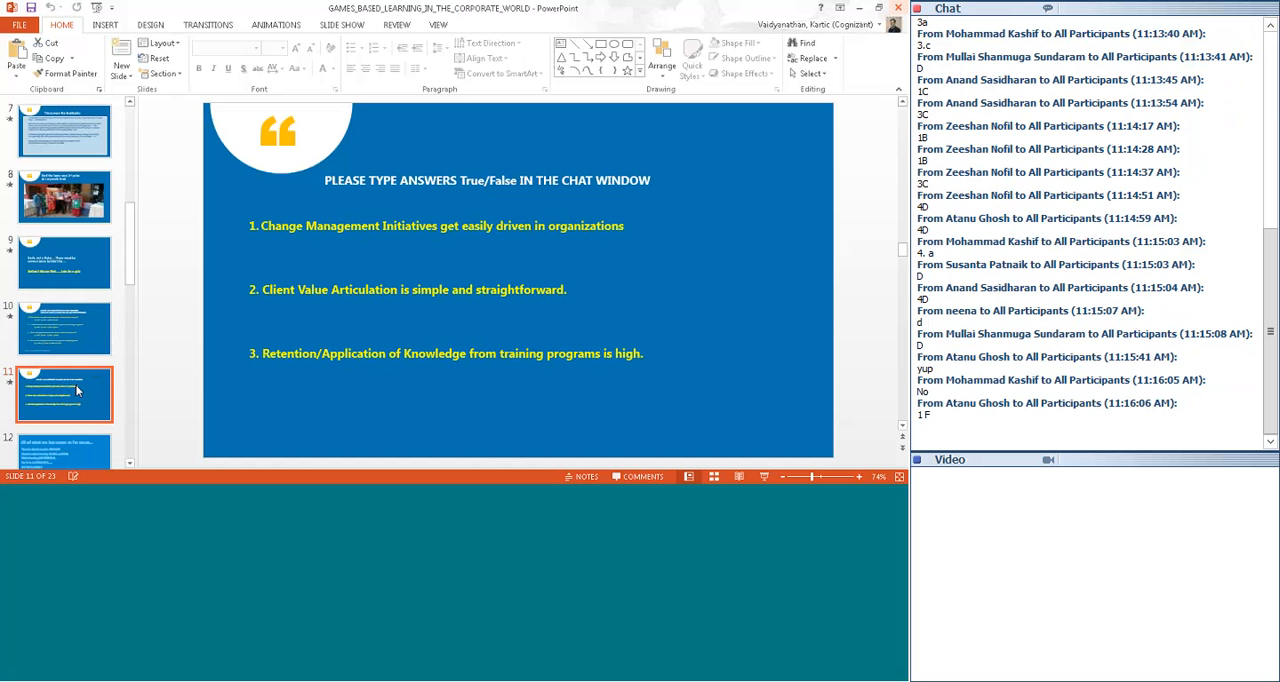
{"action": "scroll", "scroll_direction": "down", "scroll_amount": 3}
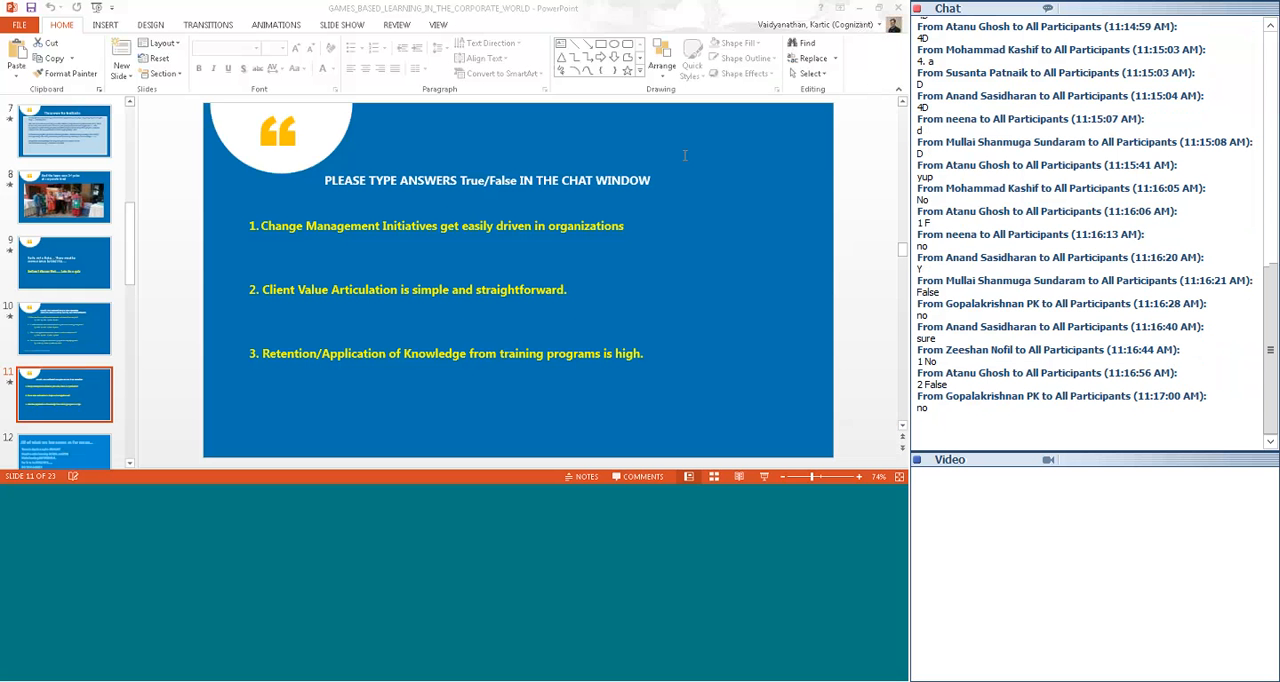
{"action": "scroll", "scroll_direction": "down", "scroll_amount": 3}
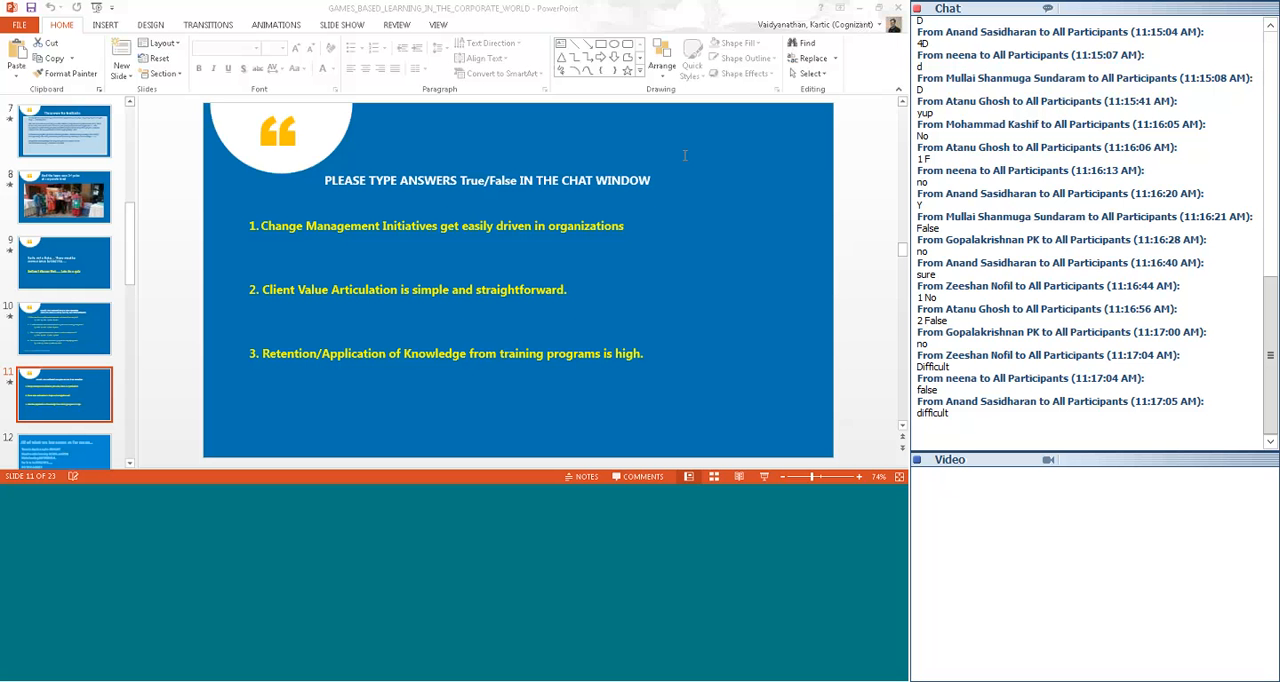
{"action": "scroll", "scroll_direction": "down", "scroll_amount": 3}
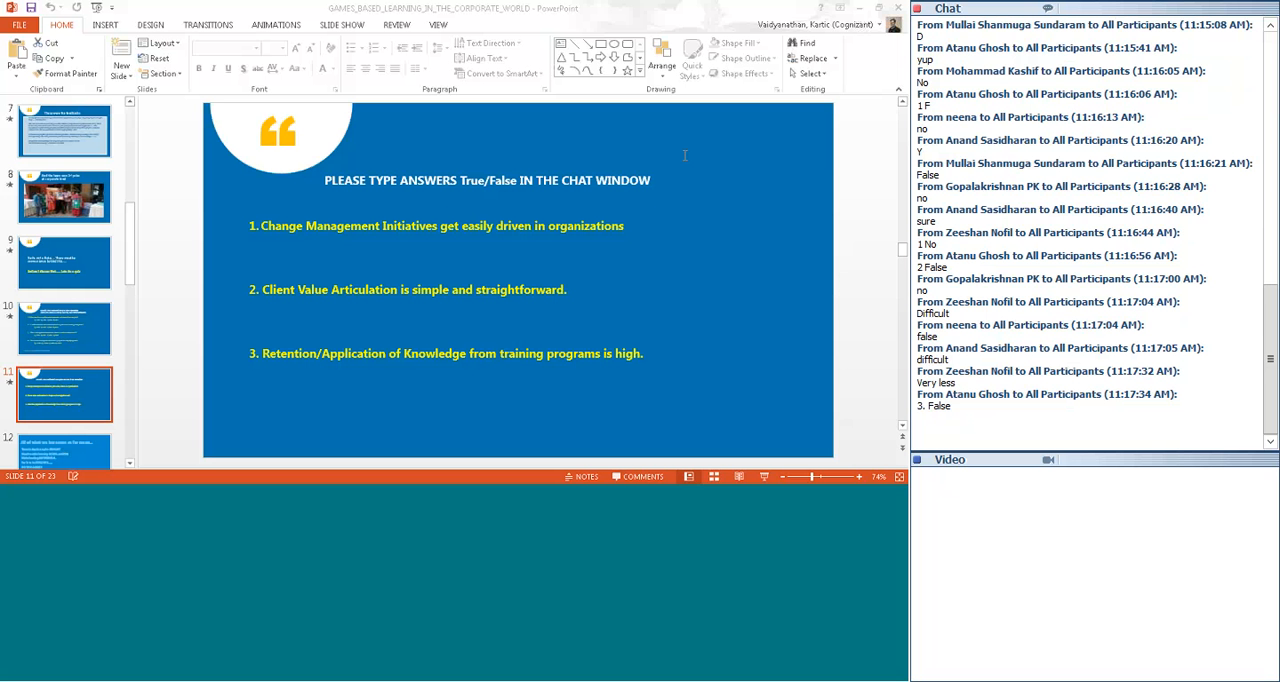
{"action": "scroll", "scroll_direction": "down", "scroll_amount": 3}
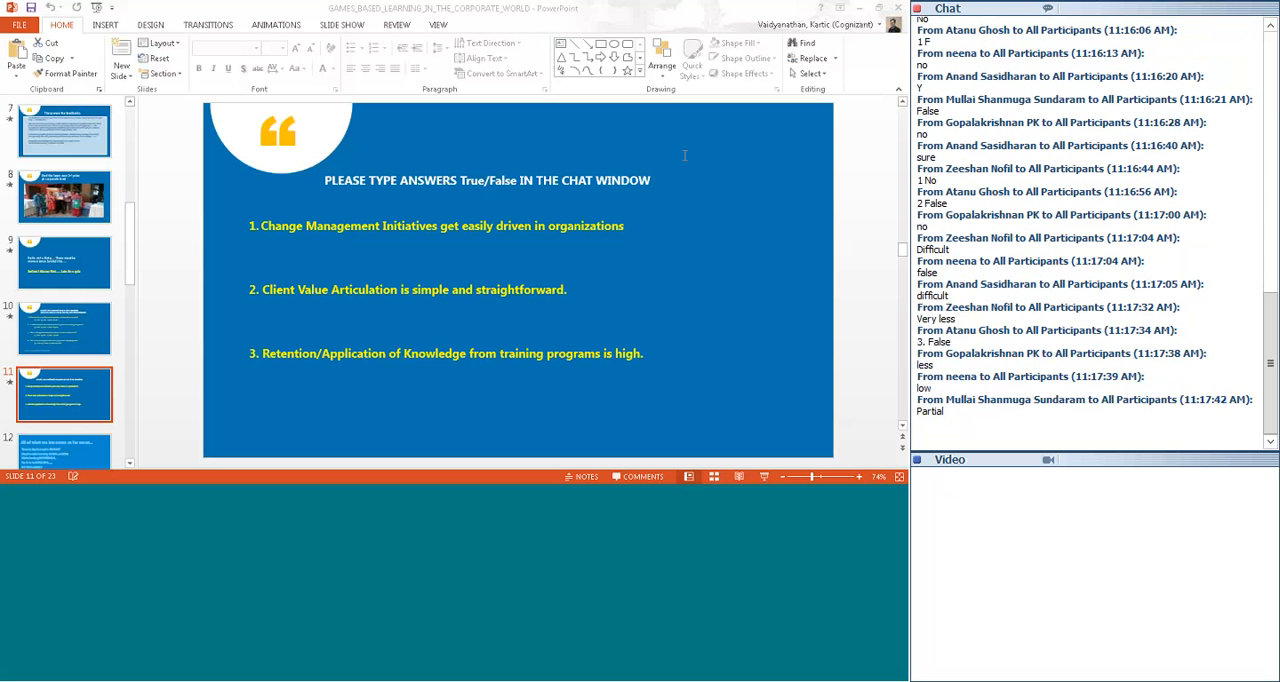
{"action": "mouse_move", "coordinate": [528, 238]}
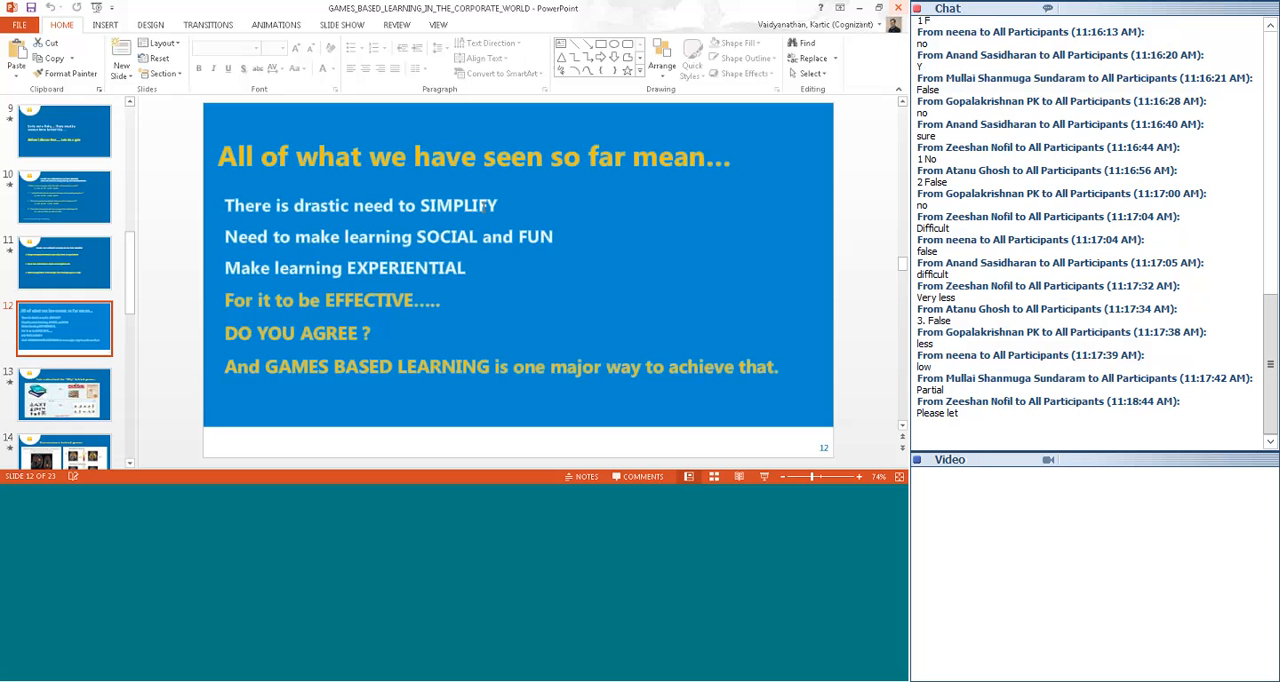
Step: Scroll to slide 12, 'All of what we have seen so far mean…'
{"action": "scroll", "scroll_direction": "down", "scroll_amount": 3}
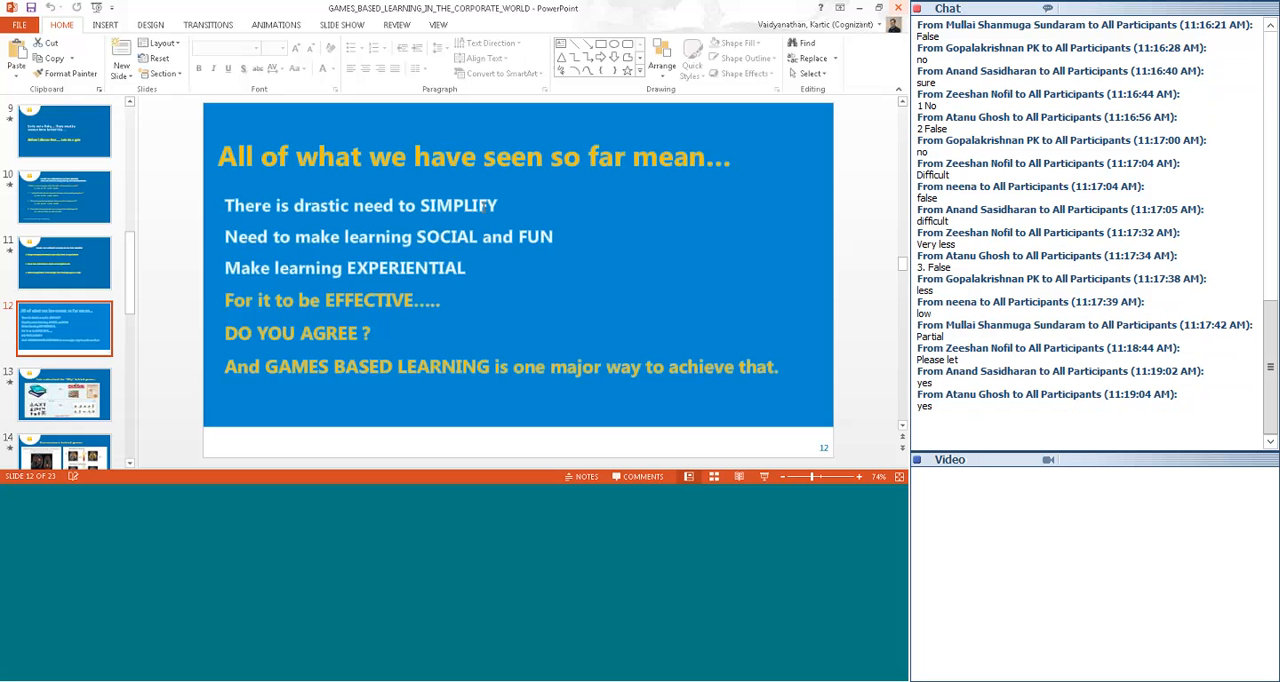
{"action": "scroll", "scroll_direction": "down", "scroll_amount": 3}
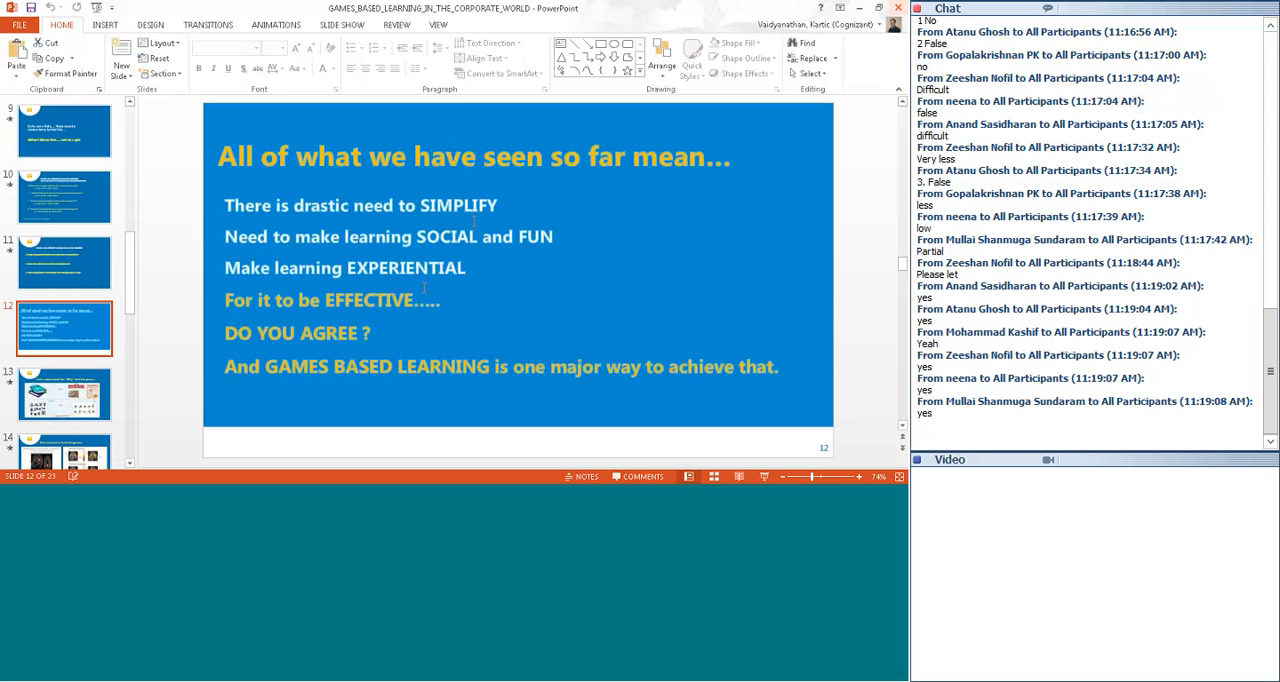
Step: Show slide 13, 'Lets understand the "Why" behind games…', comparing books with board games
{"action": "left_click", "coordinate": [64, 394]}
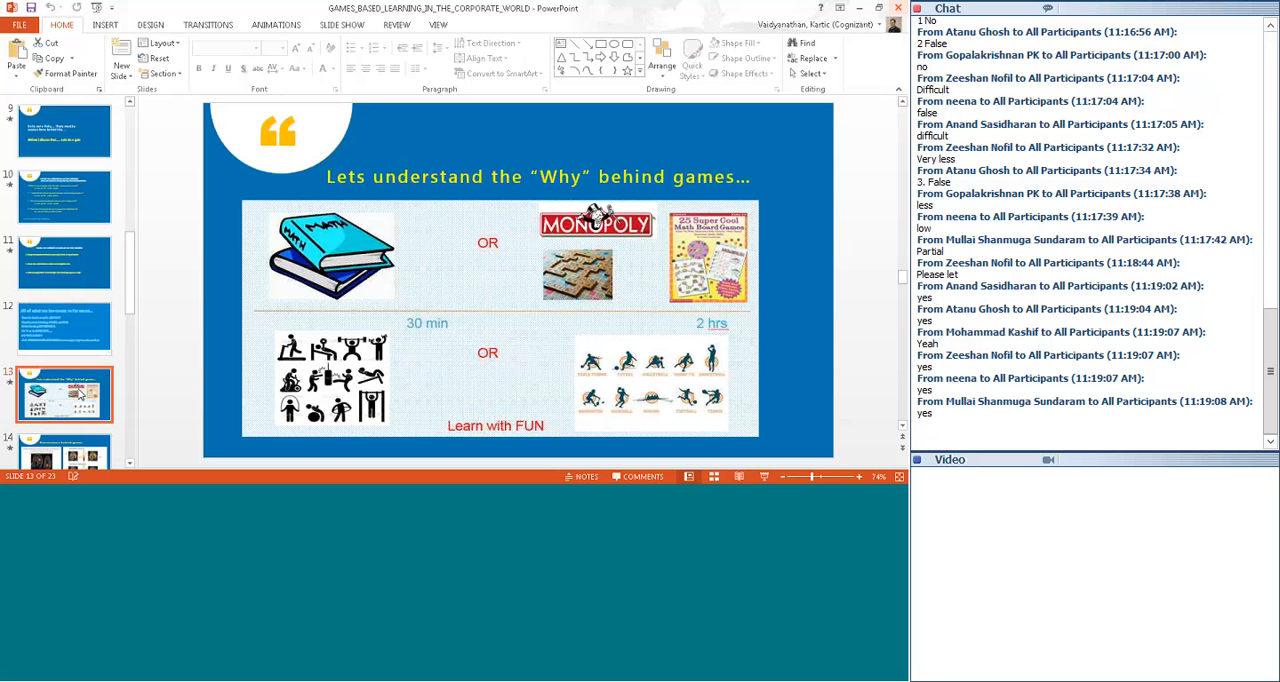
{"action": "scroll", "scroll_direction": "down", "scroll_amount": 3}
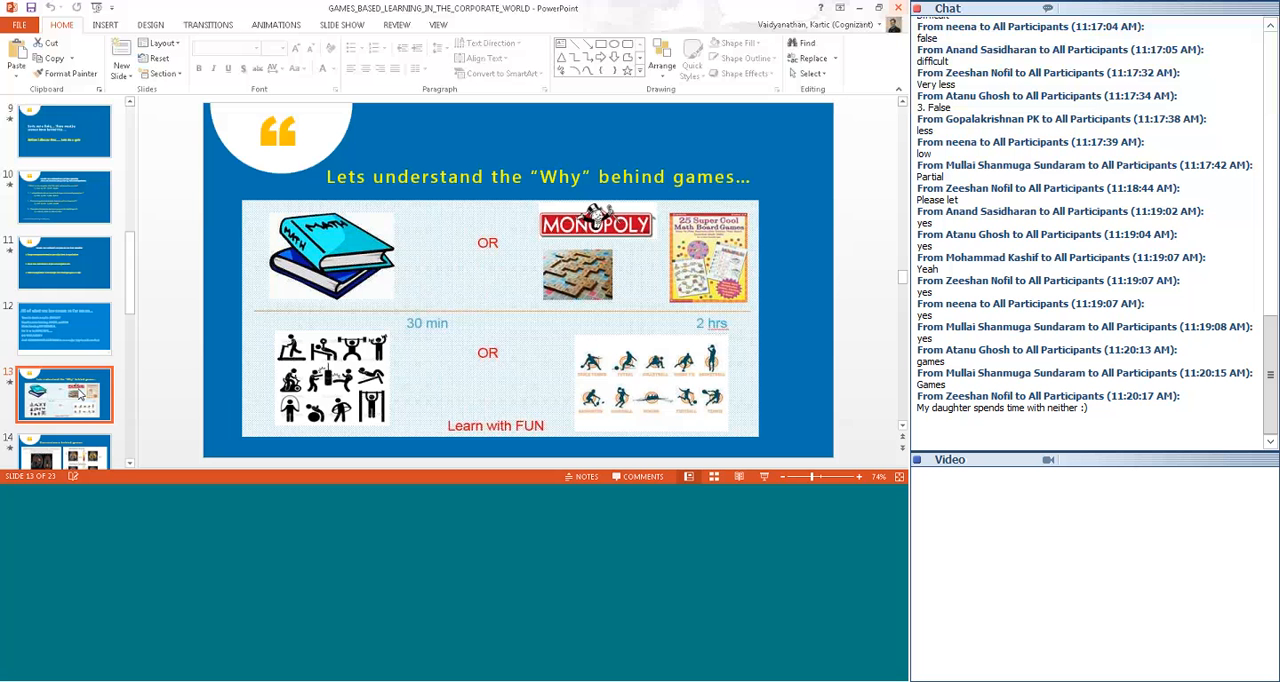
{"action": "scroll", "scroll_direction": "down", "scroll_amount": 3}
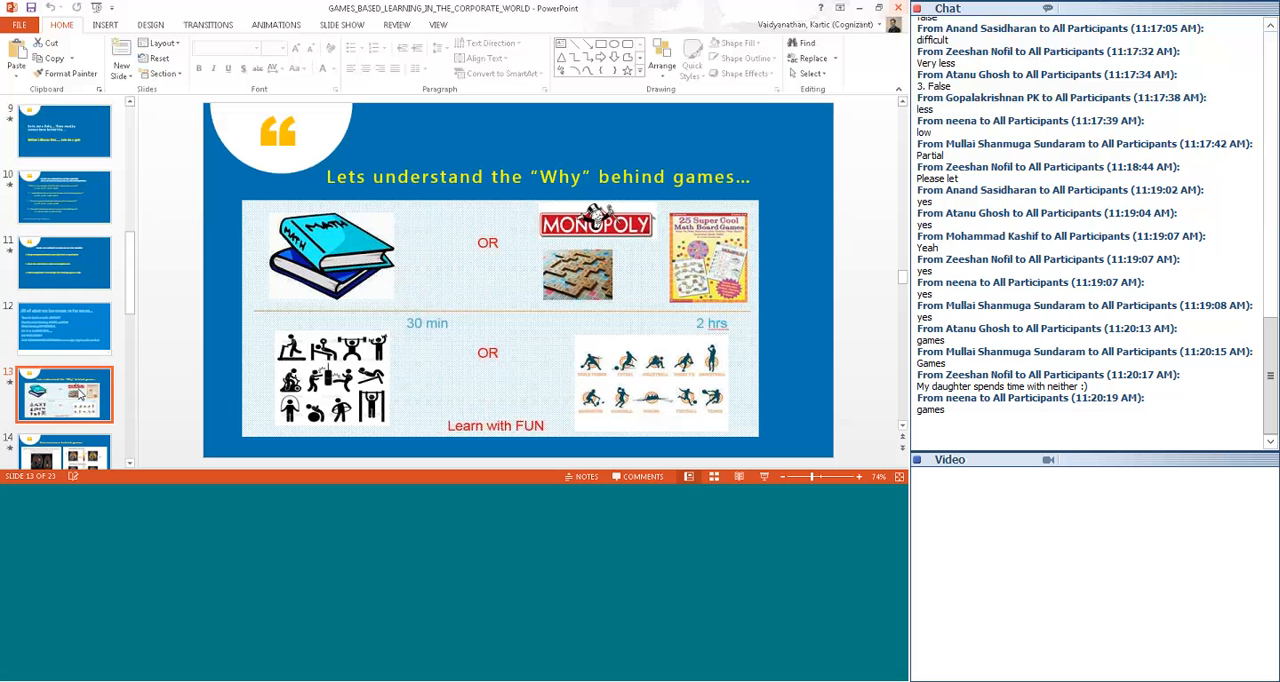
{"action": "mouse_move", "coordinate": [852, 426]}
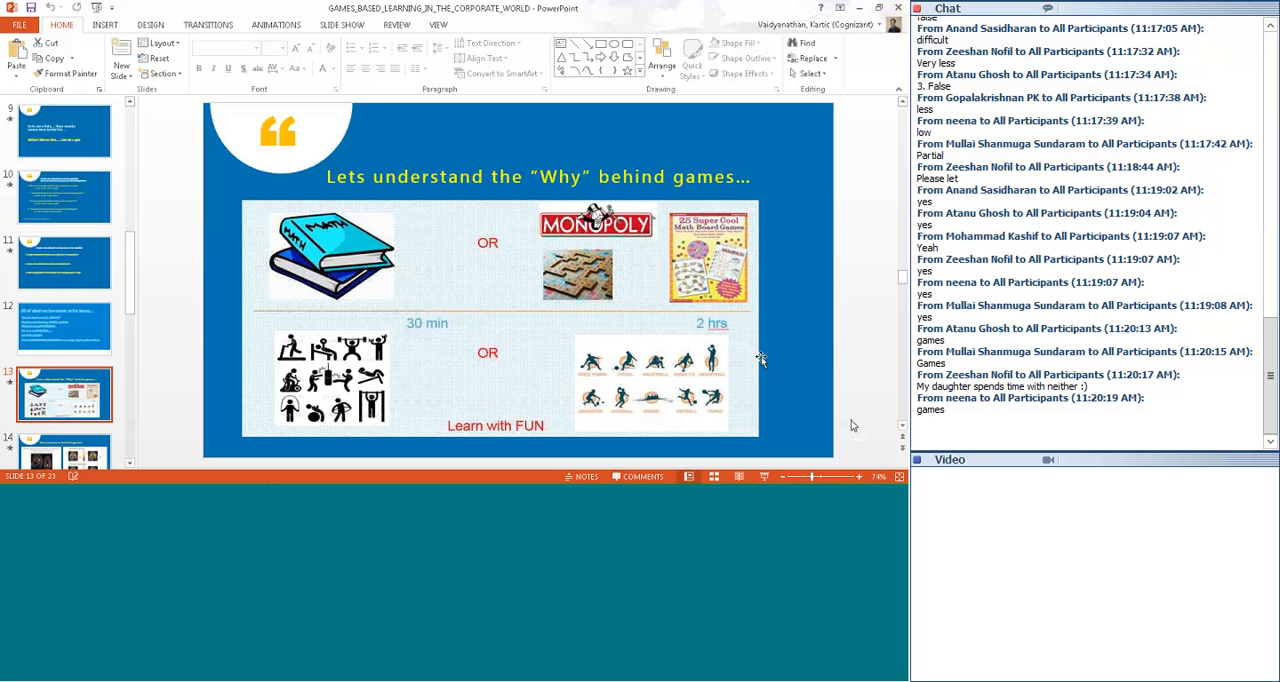
{"action": "scroll", "scroll_direction": "down", "scroll_amount": 3}
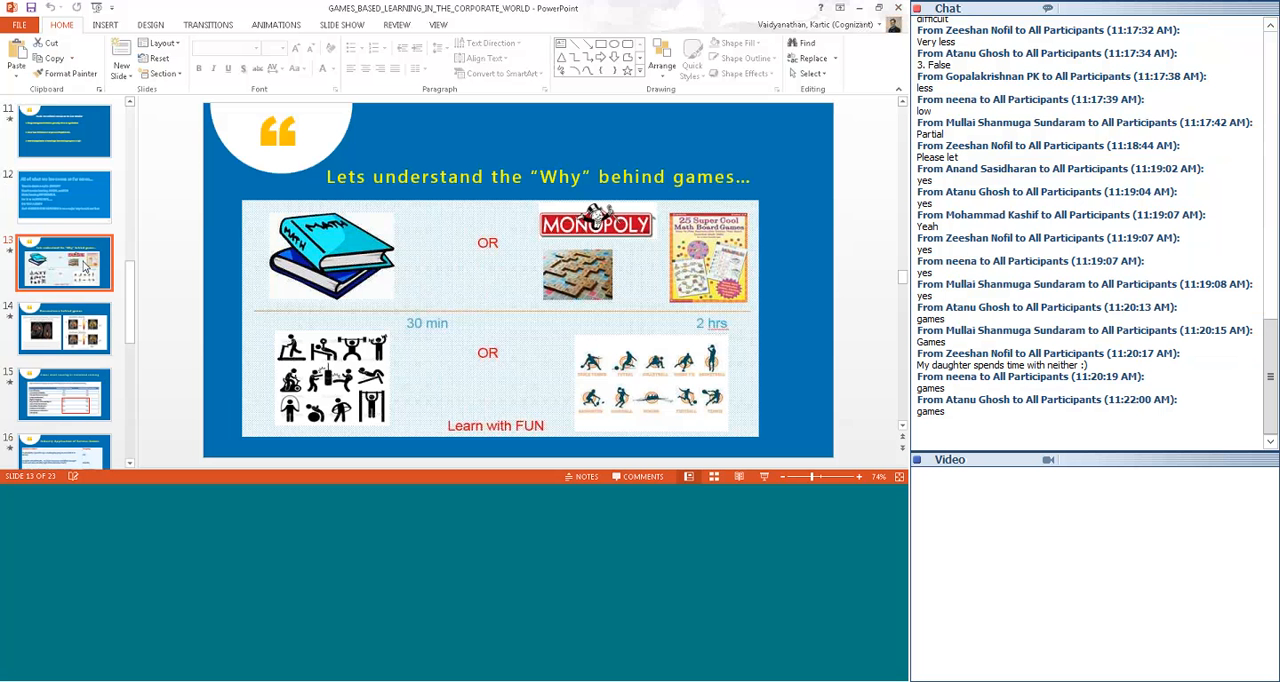
{"action": "scroll", "scroll_direction": "down", "scroll_amount": 3}
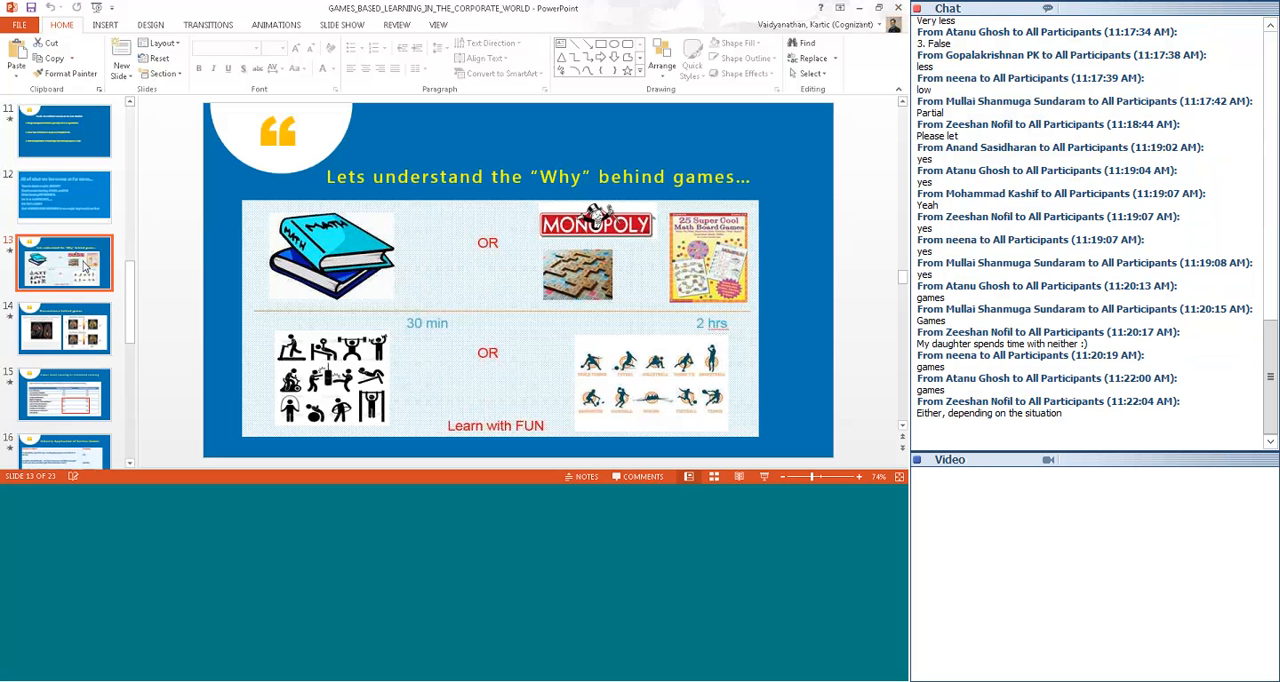
{"action": "scroll", "scroll_direction": "down", "scroll_amount": 3}
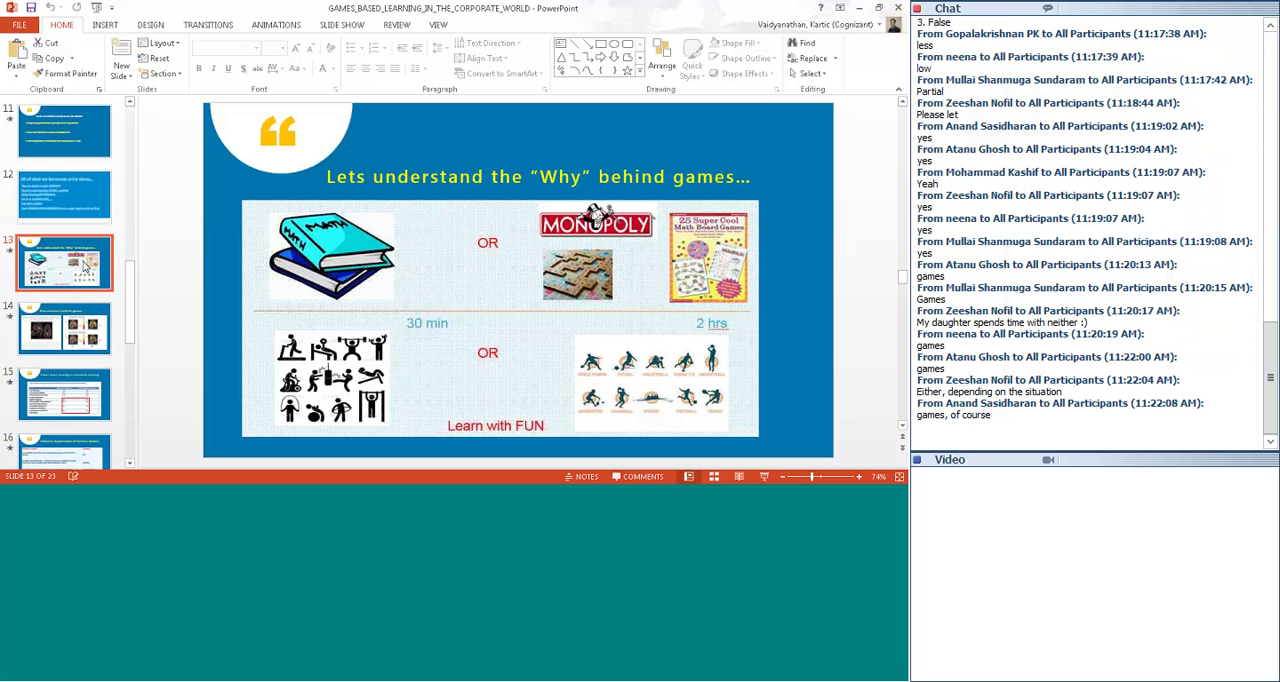
{"action": "scroll", "scroll_direction": "down", "scroll_amount": 3}
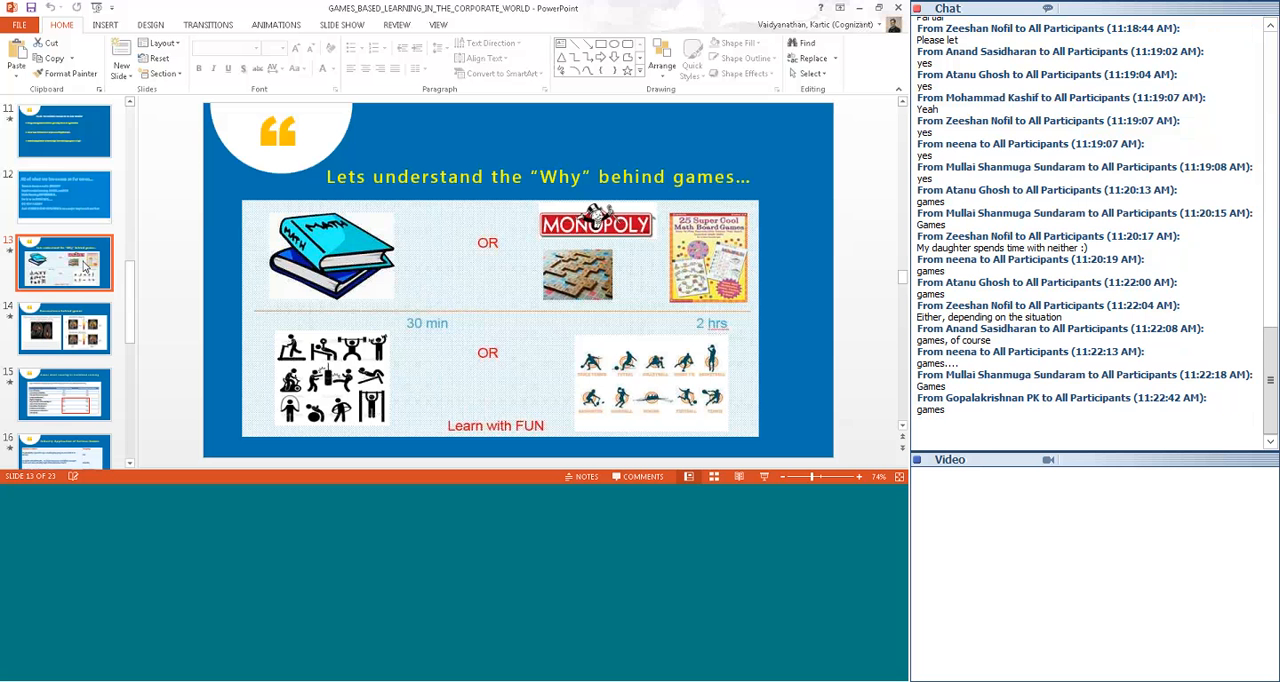
{"action": "left_click", "coordinate": [64, 328]}
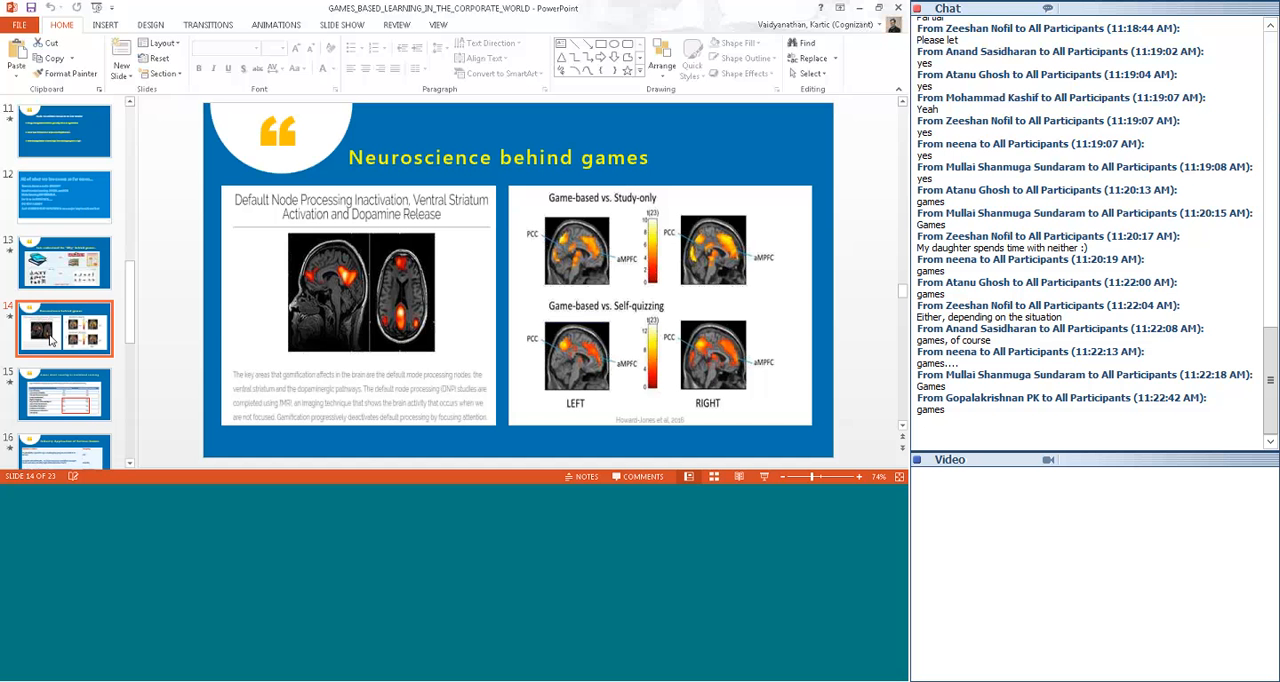
{"action": "left_click", "coordinate": [64, 392]}
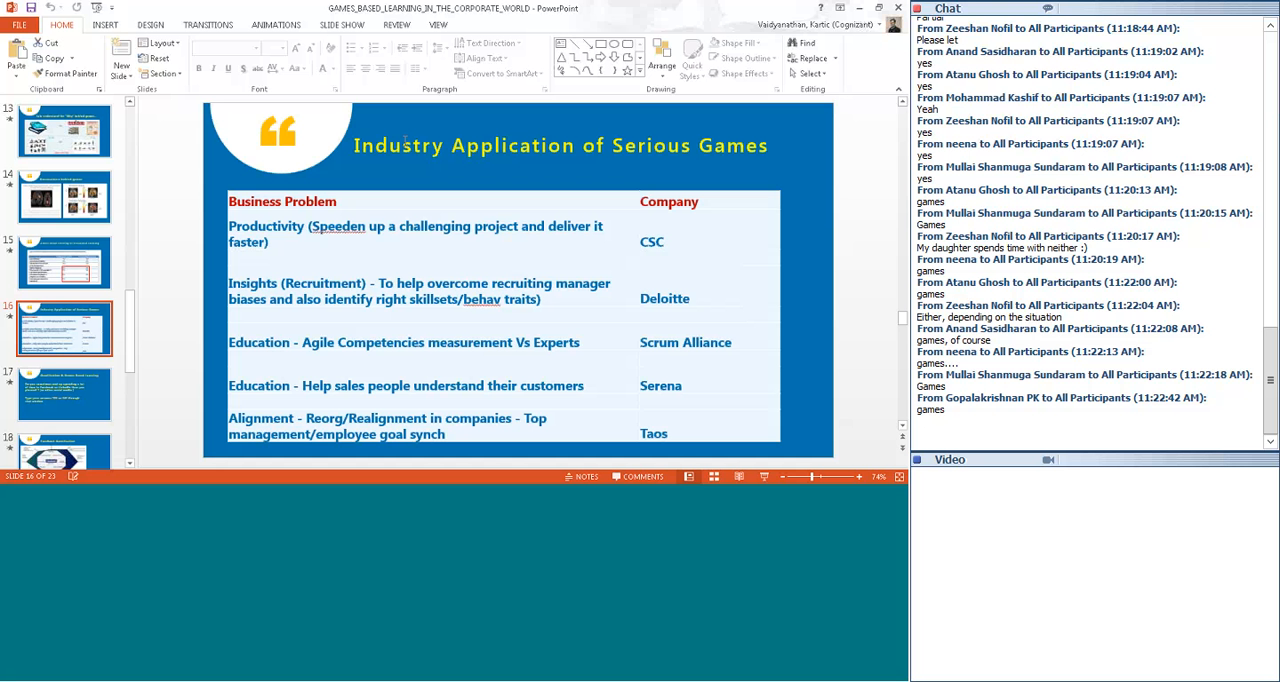
Step: Show slide 17, the Gamification question on time spent on Facebook or LinkedIn
{"action": "left_click", "coordinate": [64, 394]}
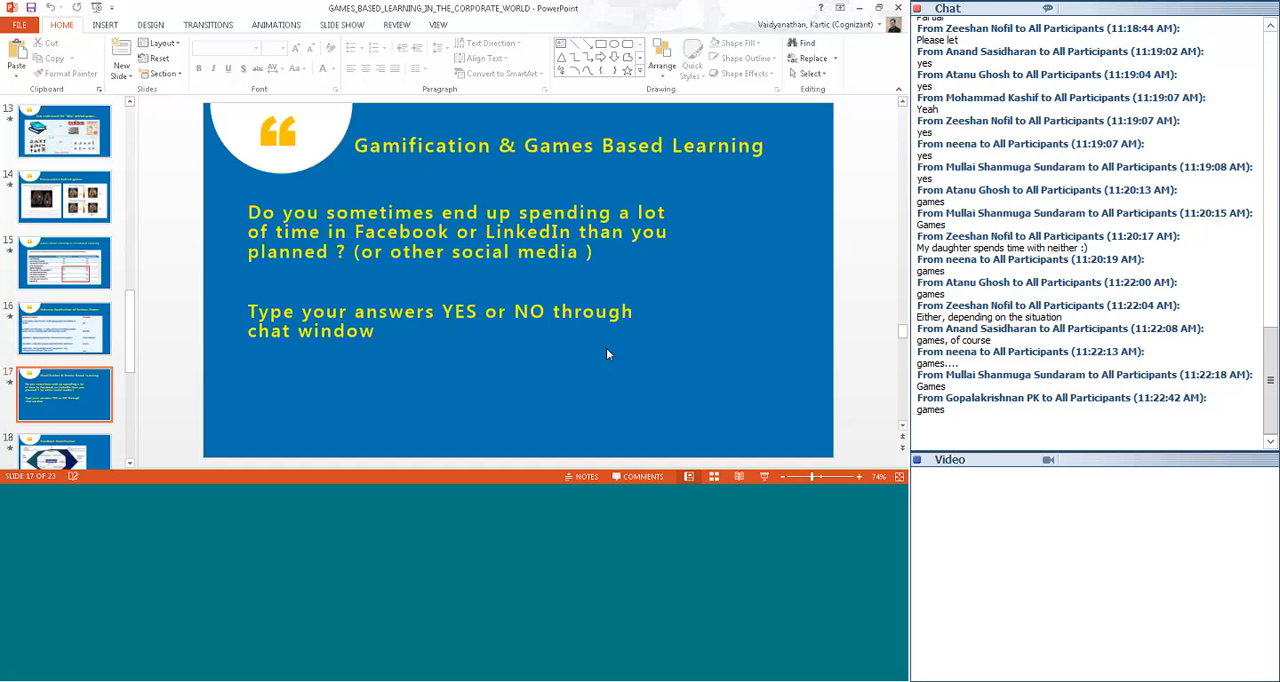
{"action": "left_click", "coordinate": [64, 328]}
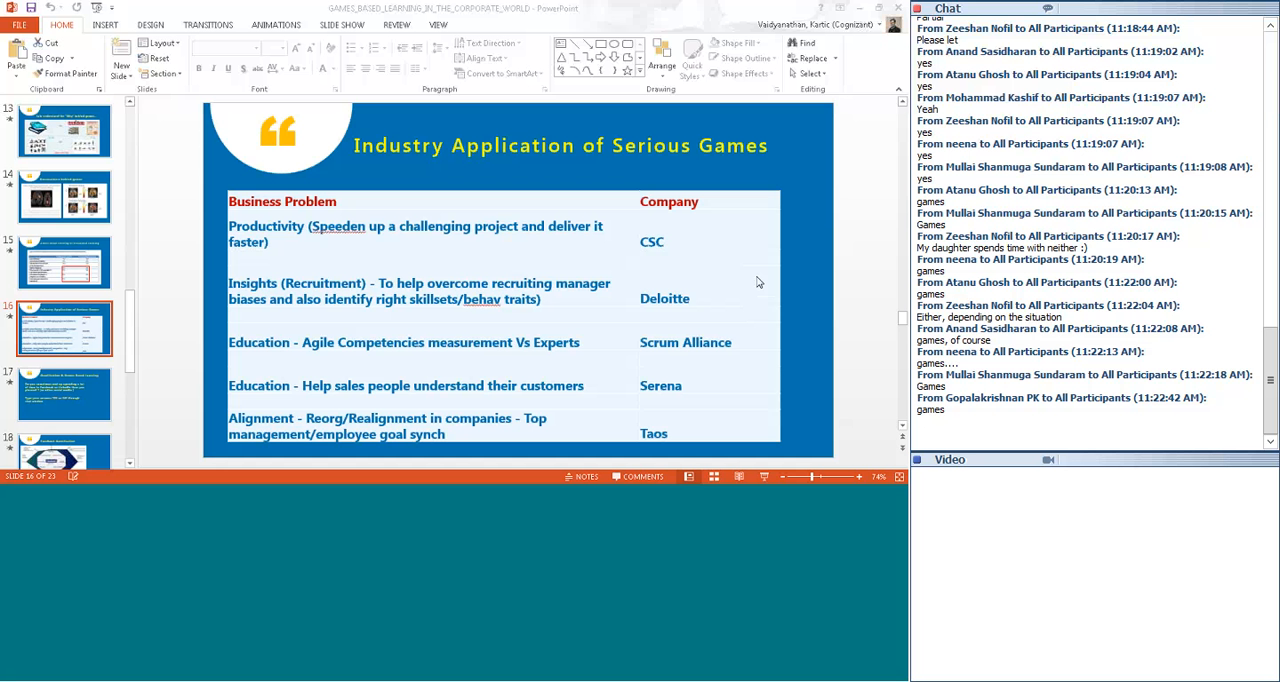
{"action": "mouse_move", "coordinate": [428, 446]}
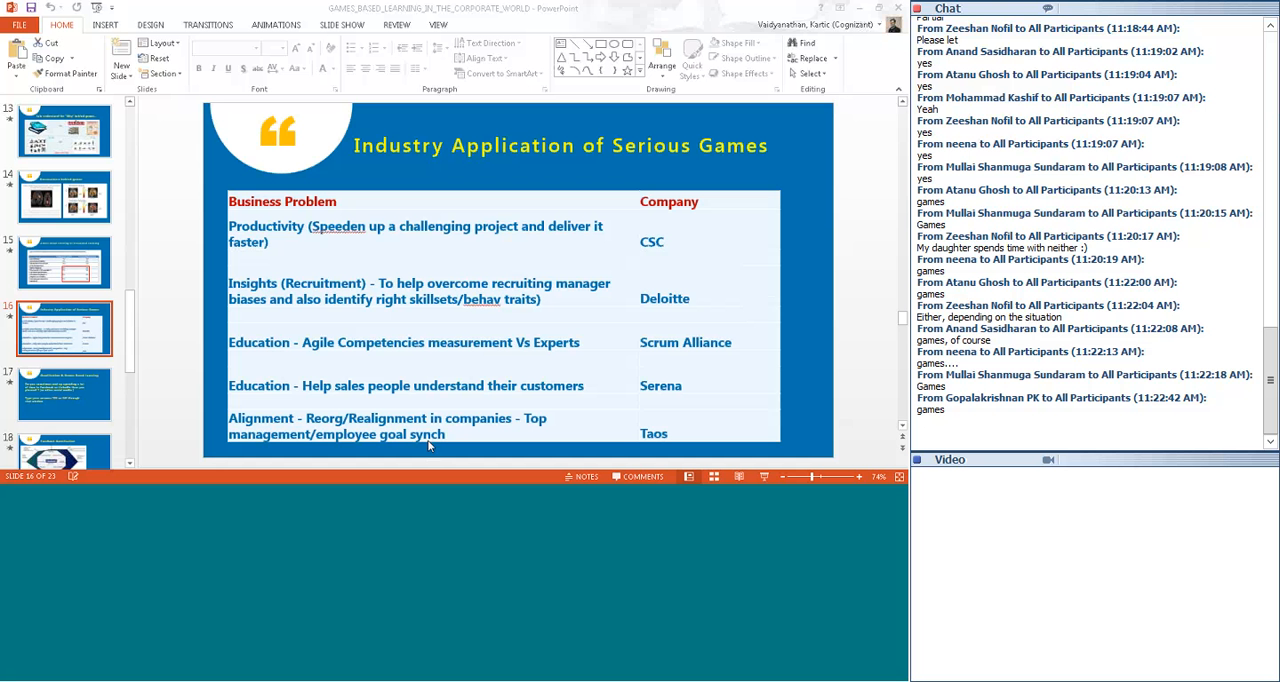
{"action": "mouse_move", "coordinate": [80, 400]}
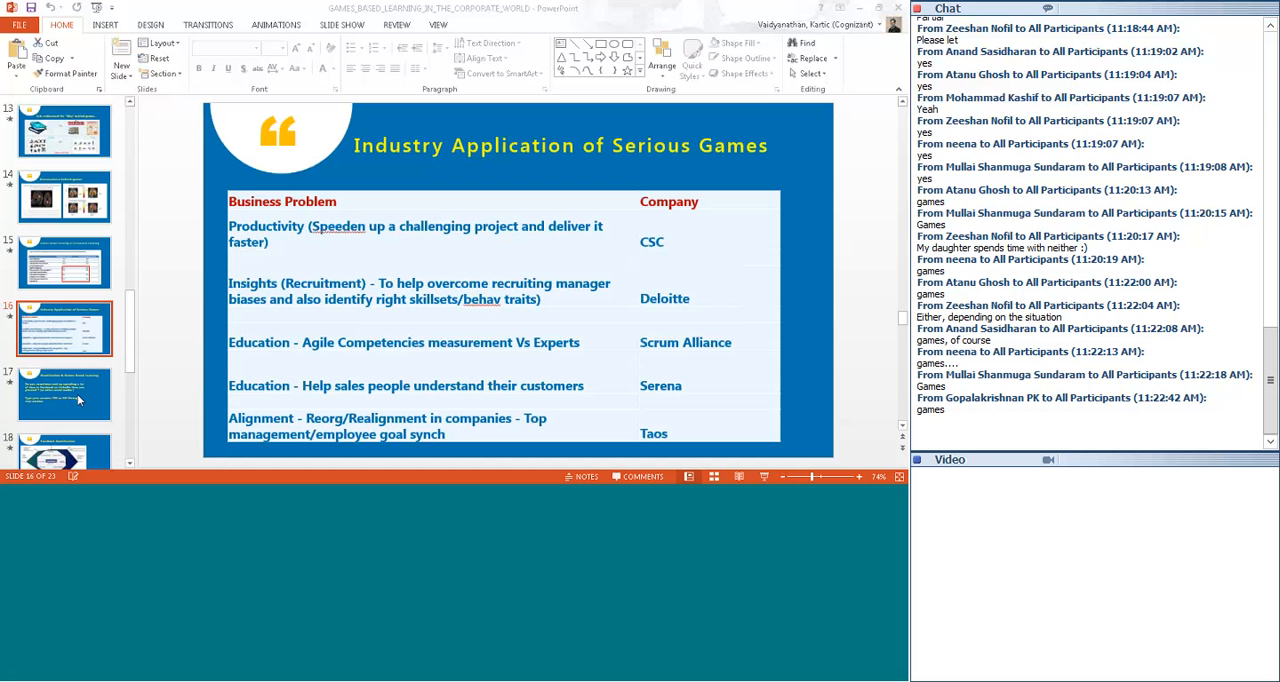
{"action": "left_click", "coordinate": [64, 394]}
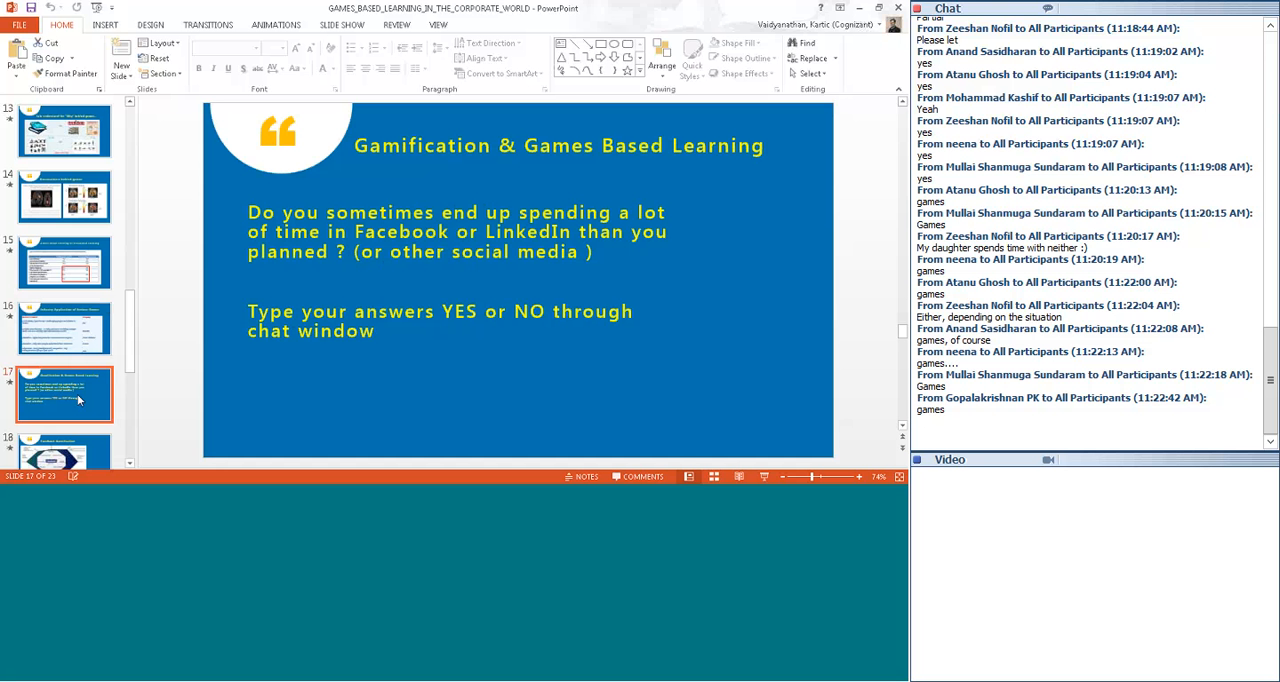
{"action": "scroll", "scroll_direction": "down", "scroll_amount": 3}
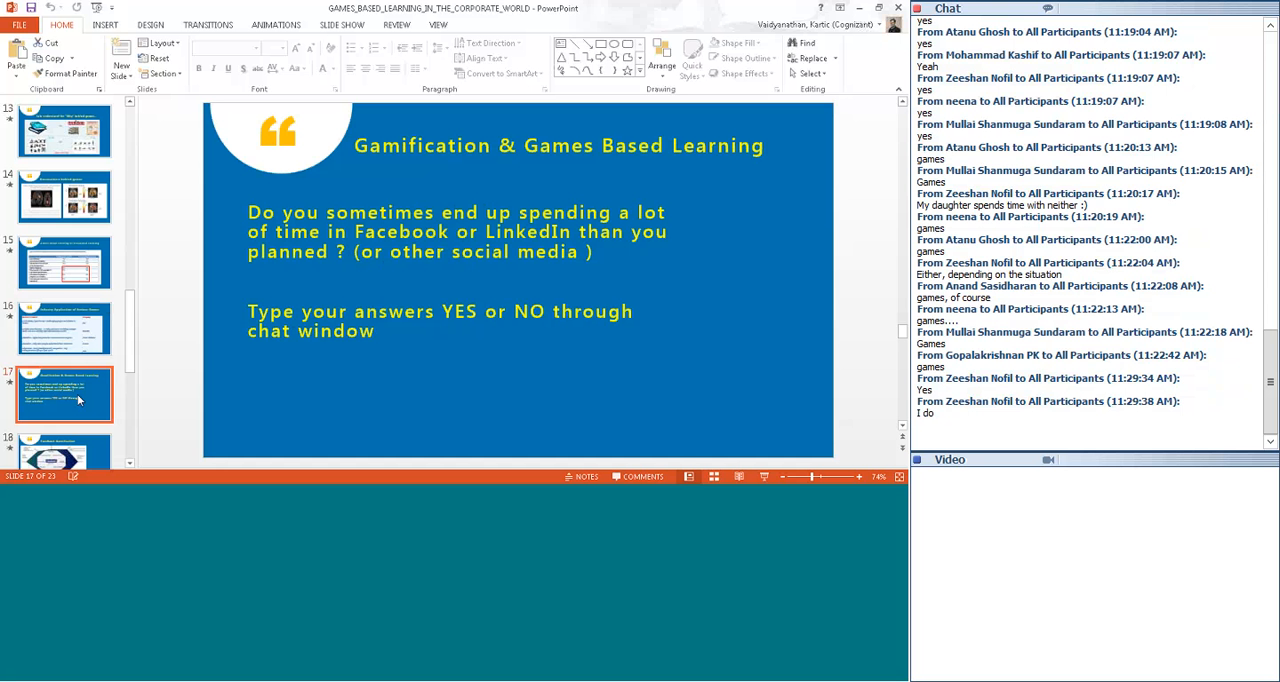
{"action": "scroll", "scroll_direction": "down", "scroll_amount": 3}
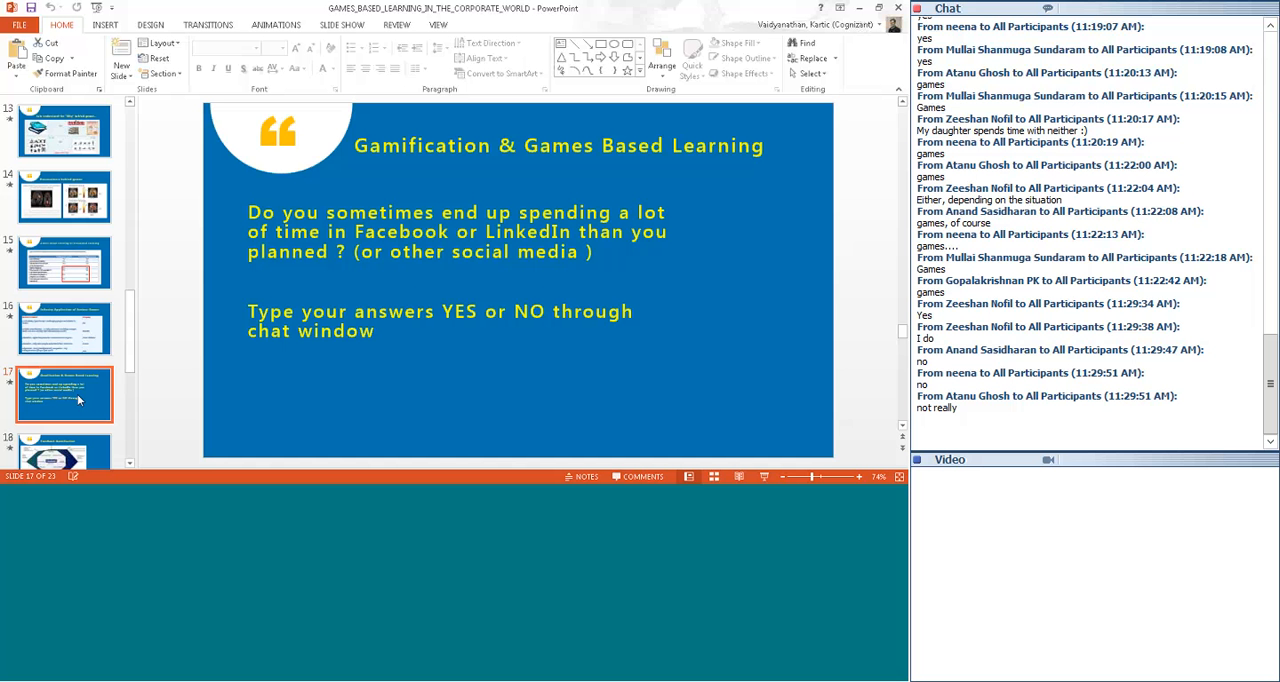
{"action": "scroll", "scroll_direction": "down", "scroll_amount": 3}
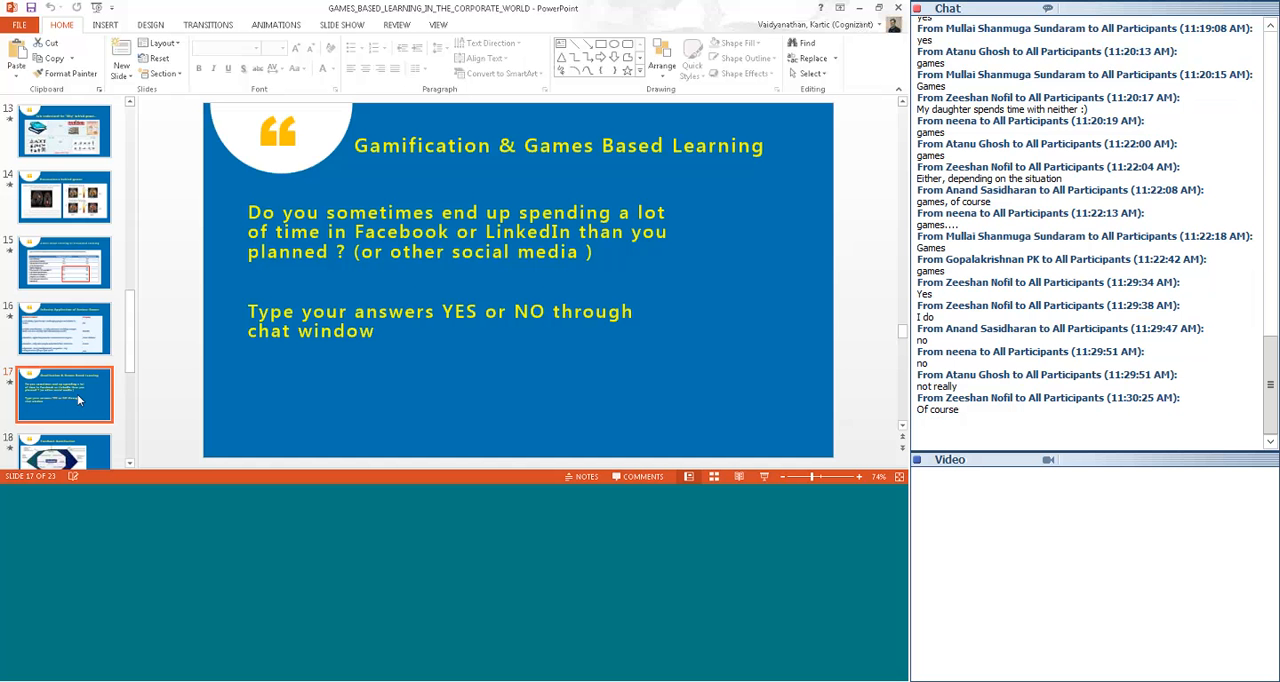
{"action": "scroll", "scroll_direction": "down", "scroll_amount": 3}
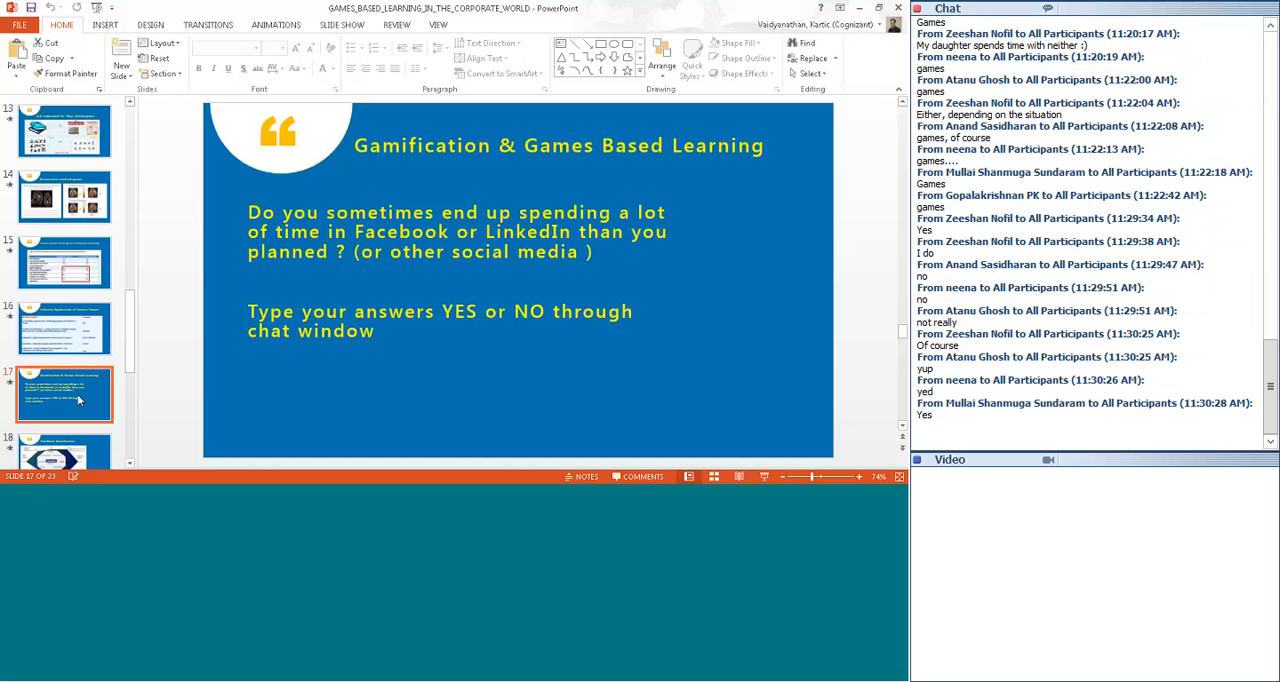
{"action": "mouse_move", "coordinate": [76, 392]}
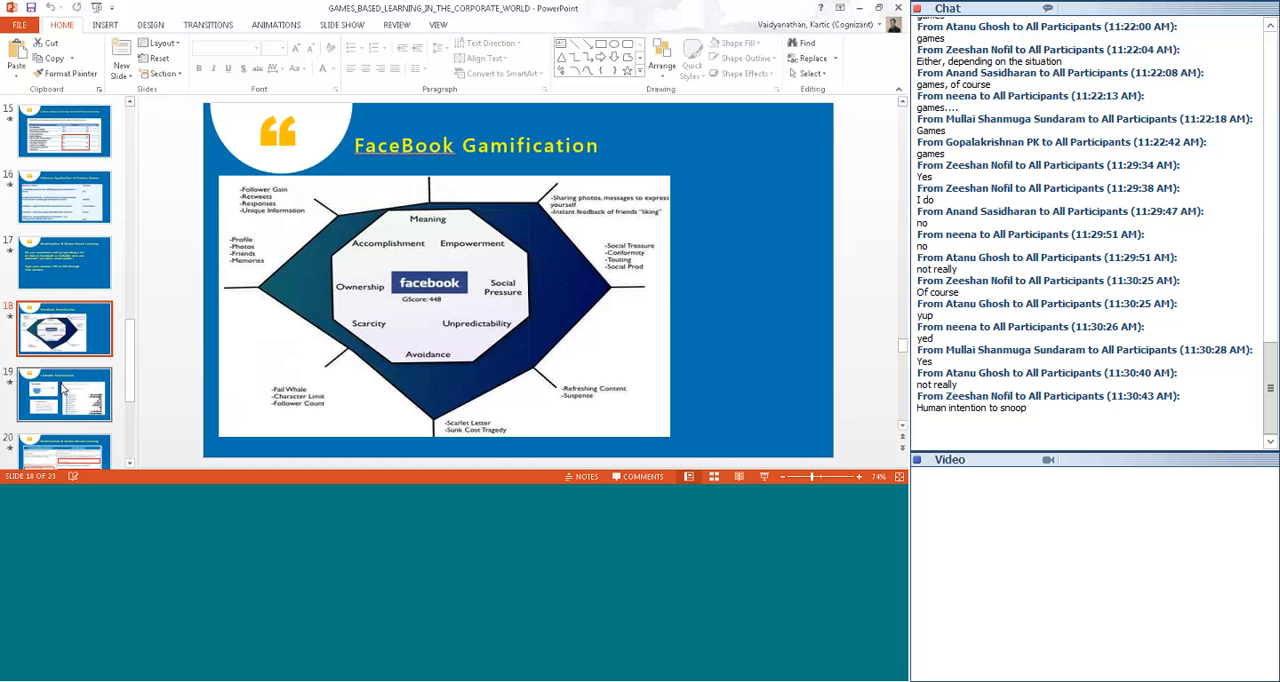
Step: Show the LinkedIn Gamification slide with profile strength and skills endorsements examples
{"action": "left_click", "coordinate": [64, 394]}
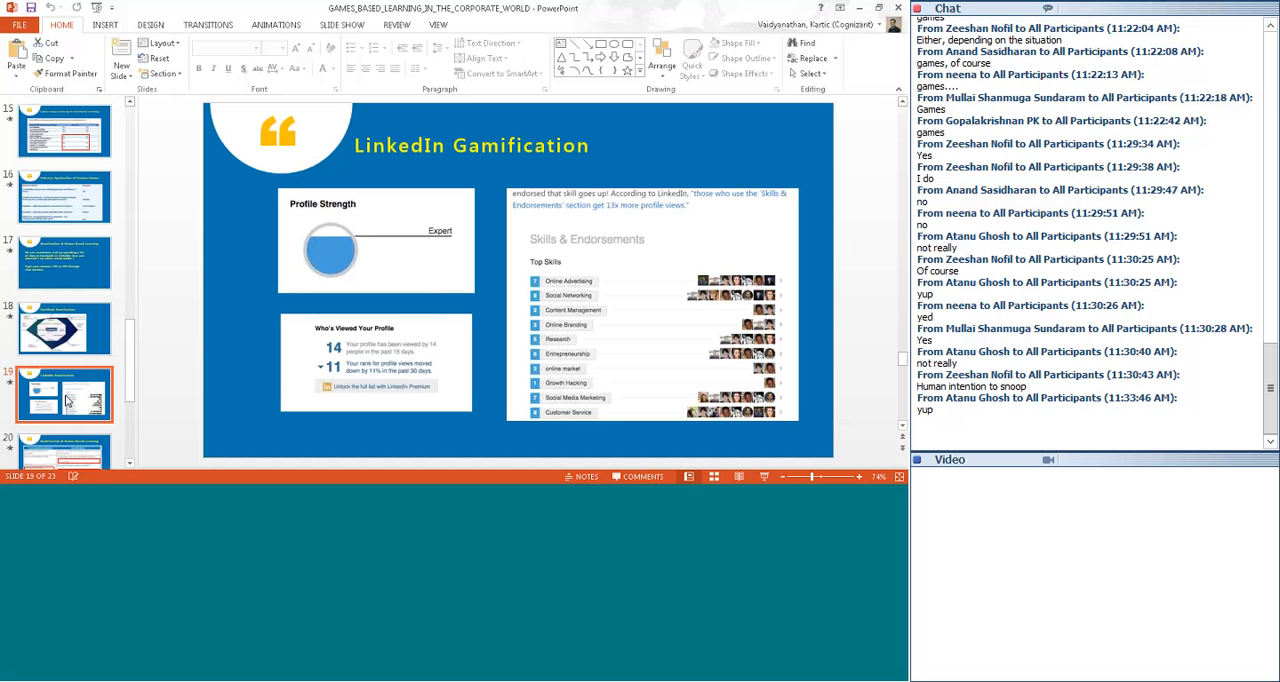
Step: Show slide 20, the Learning Based Games vs Gamification comparison table
{"action": "left_click", "coordinate": [64, 328]}
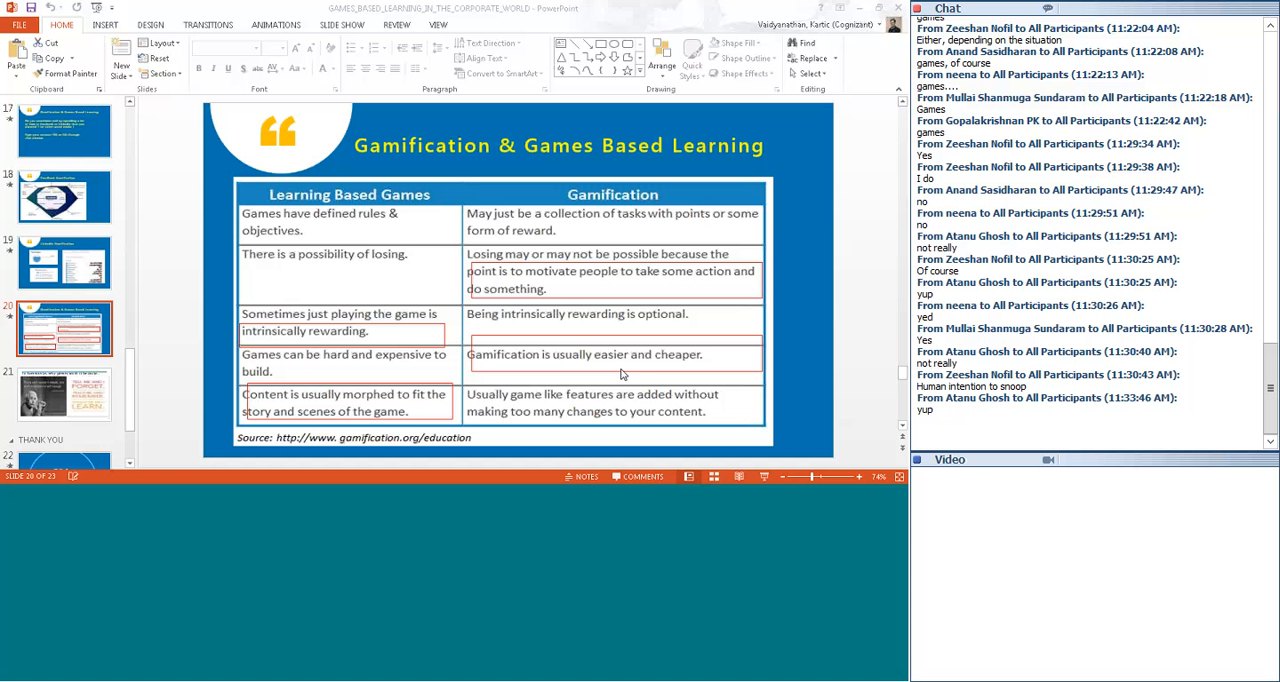
{"action": "mouse_move", "coordinate": [88, 400]}
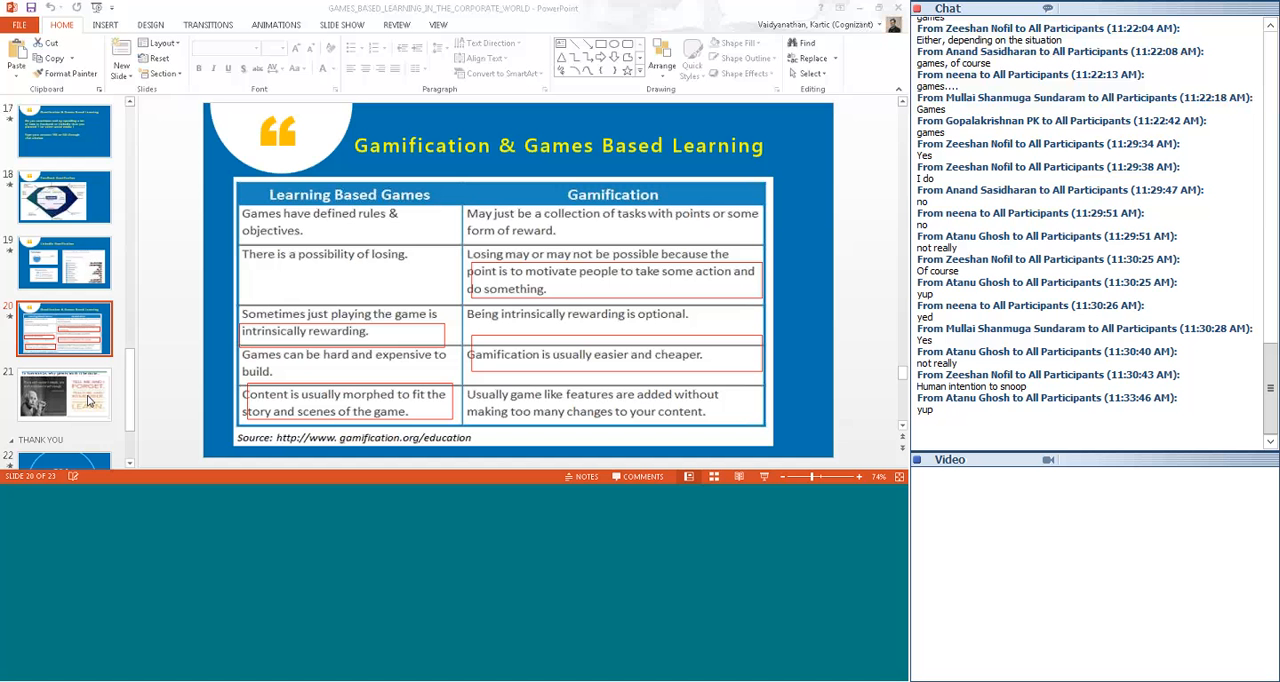
Step: Show slide 21, 'To Summarize' with the Einstein and Franklin quotes
{"action": "left_click", "coordinate": [64, 394]}
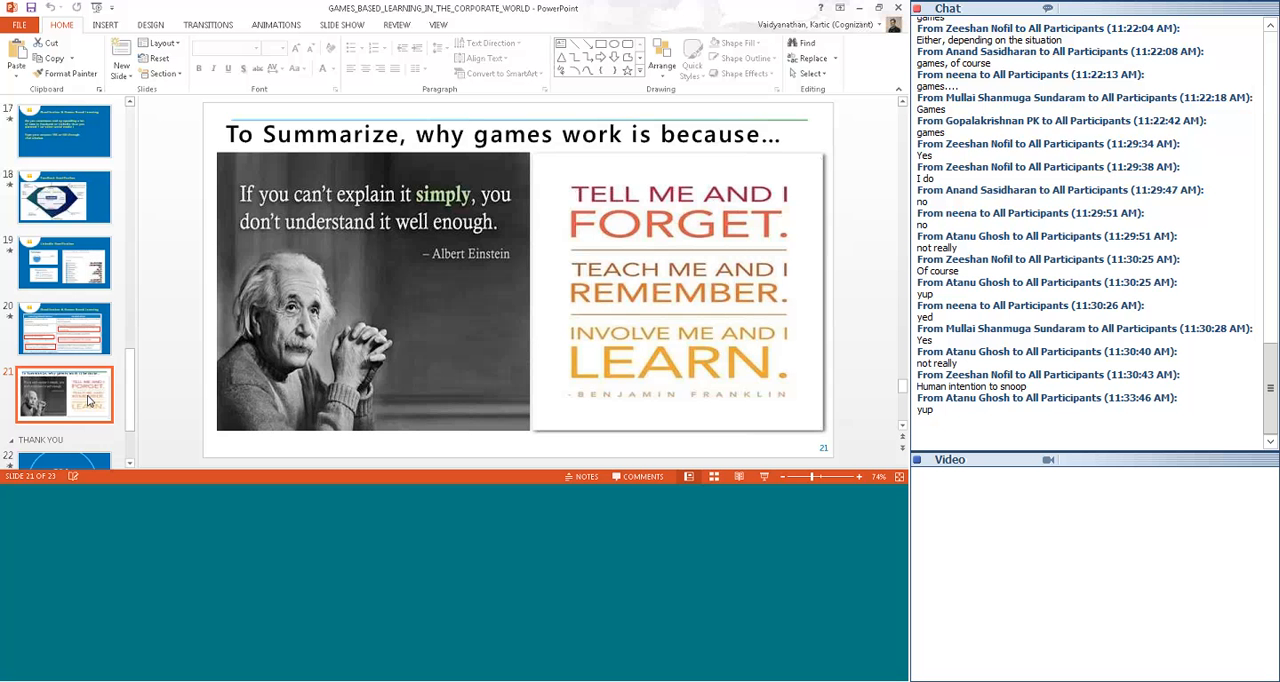
Step: Show slide 22, the Q&A slide
{"action": "left_click", "coordinate": [64, 358]}
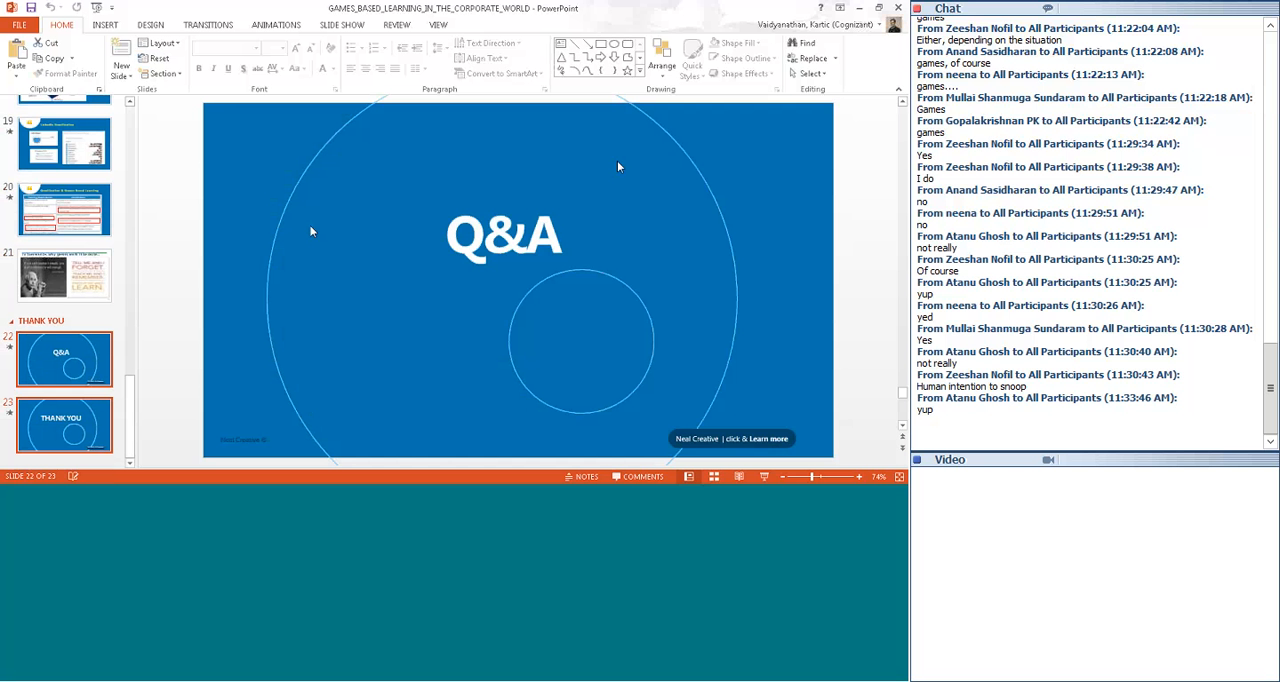
{"action": "mouse_move", "coordinate": [688, 150]}
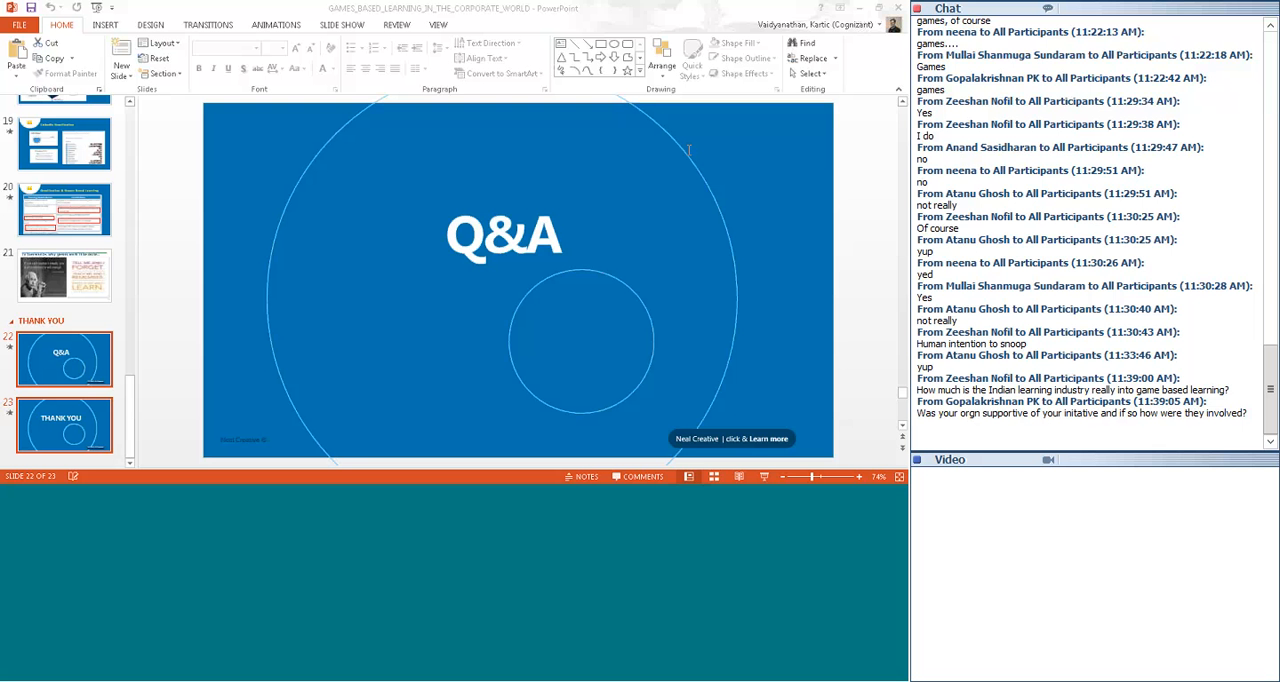
{"action": "scroll", "scroll_direction": "down", "scroll_amount": 3}
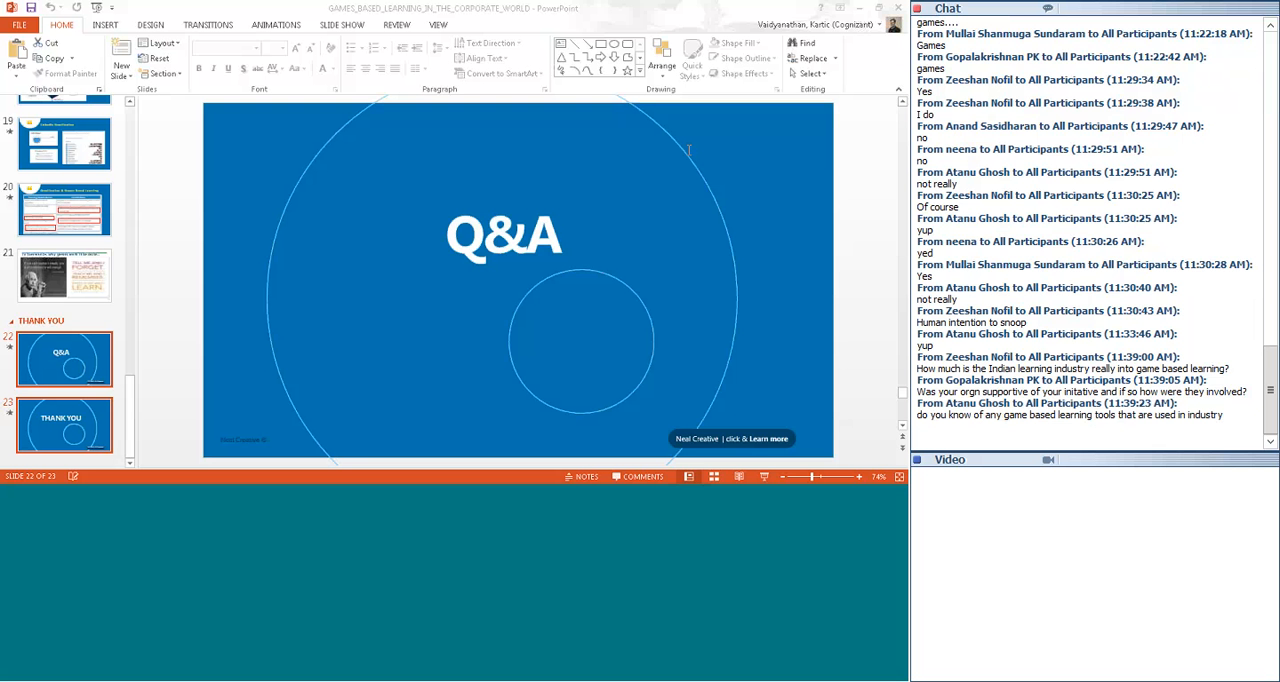
{"action": "mouse_move", "coordinate": [876, 44]}
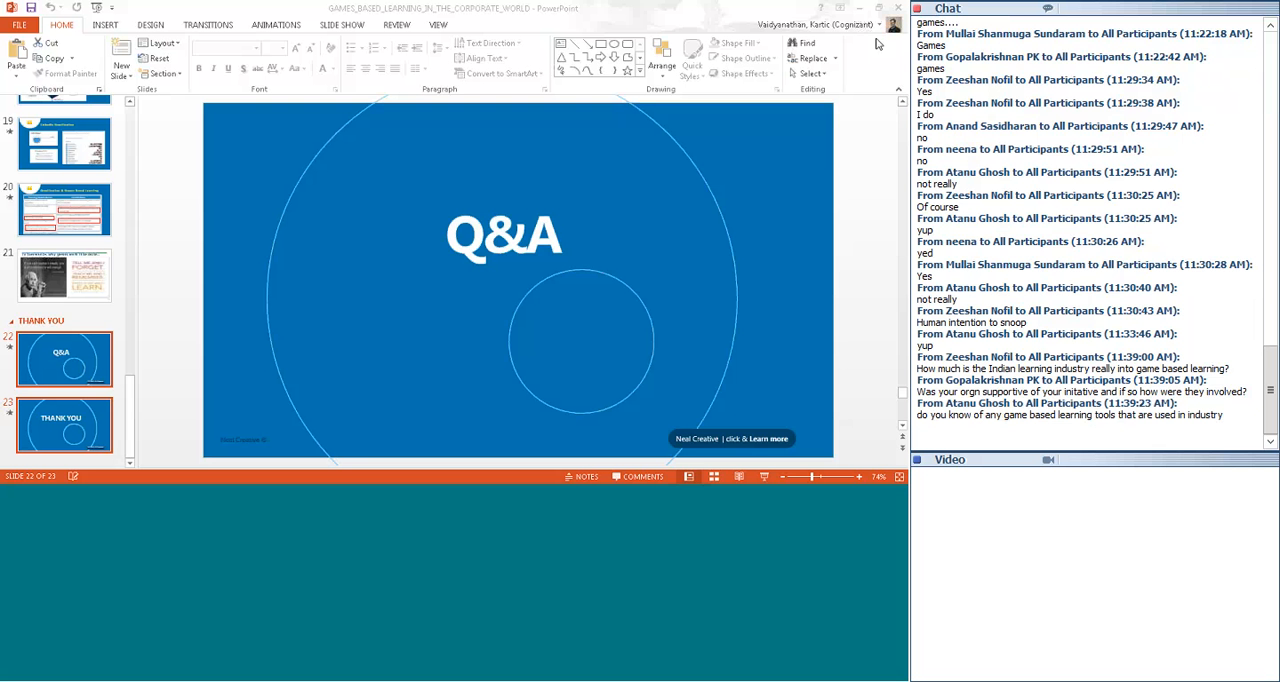
{"action": "scroll", "scroll_direction": "down", "scroll_amount": 3}
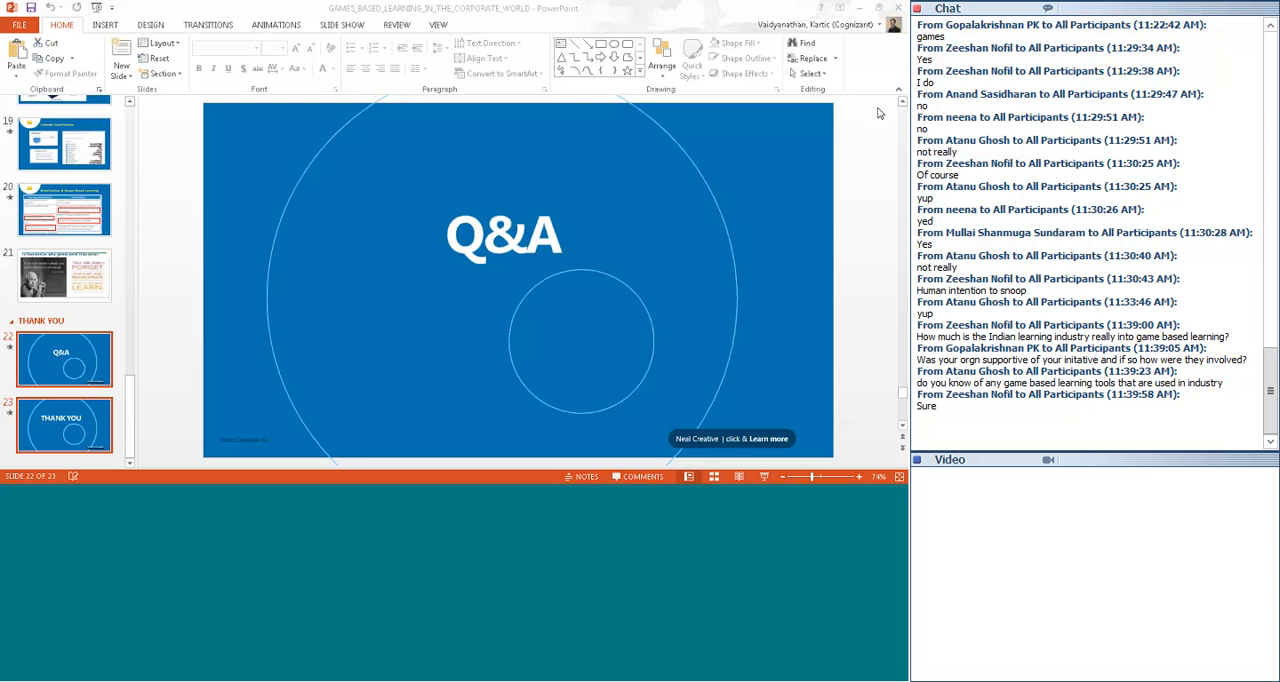
{"action": "scroll", "scroll_direction": "down", "scroll_amount": 3}
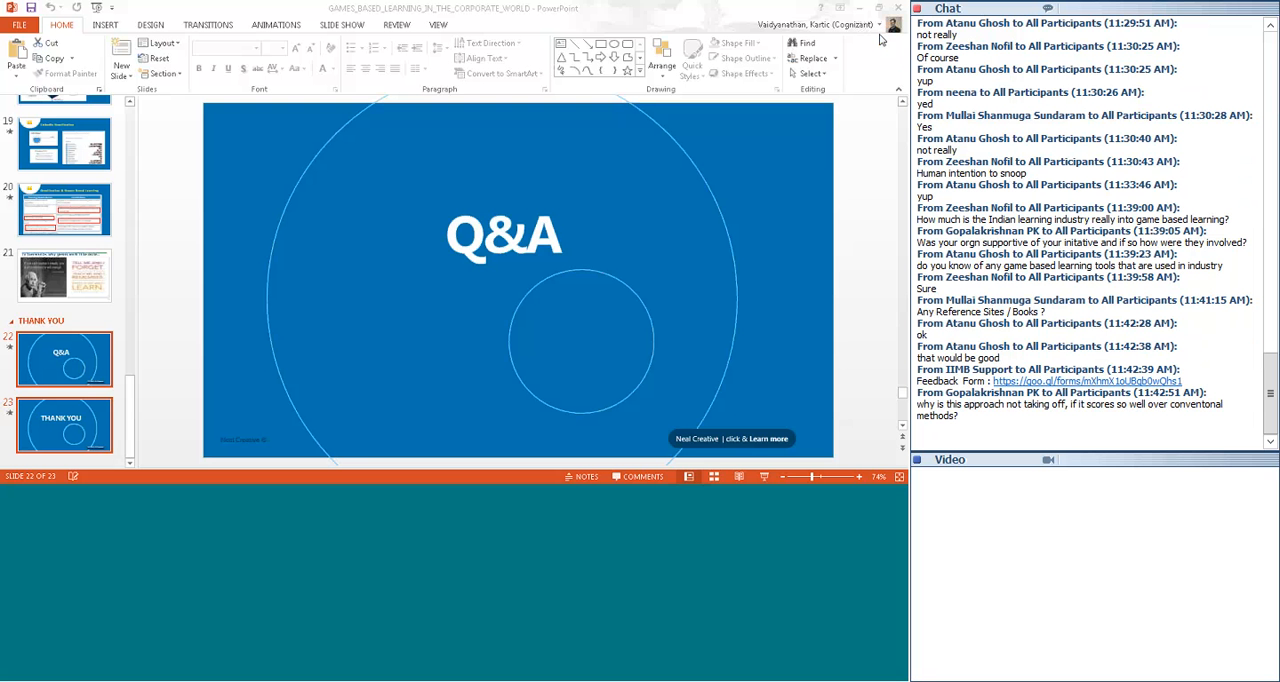
{"action": "mouse_move", "coordinate": [880, 112]}
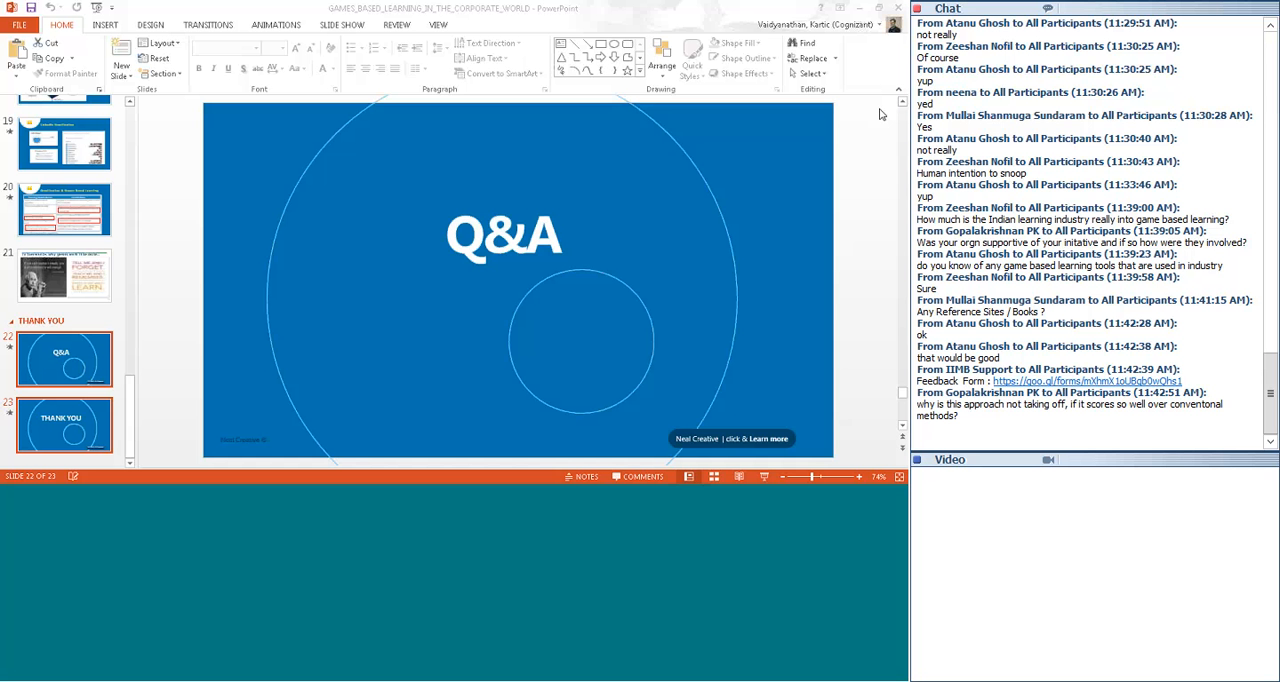
{"action": "mouse_move", "coordinate": [880, 46]}
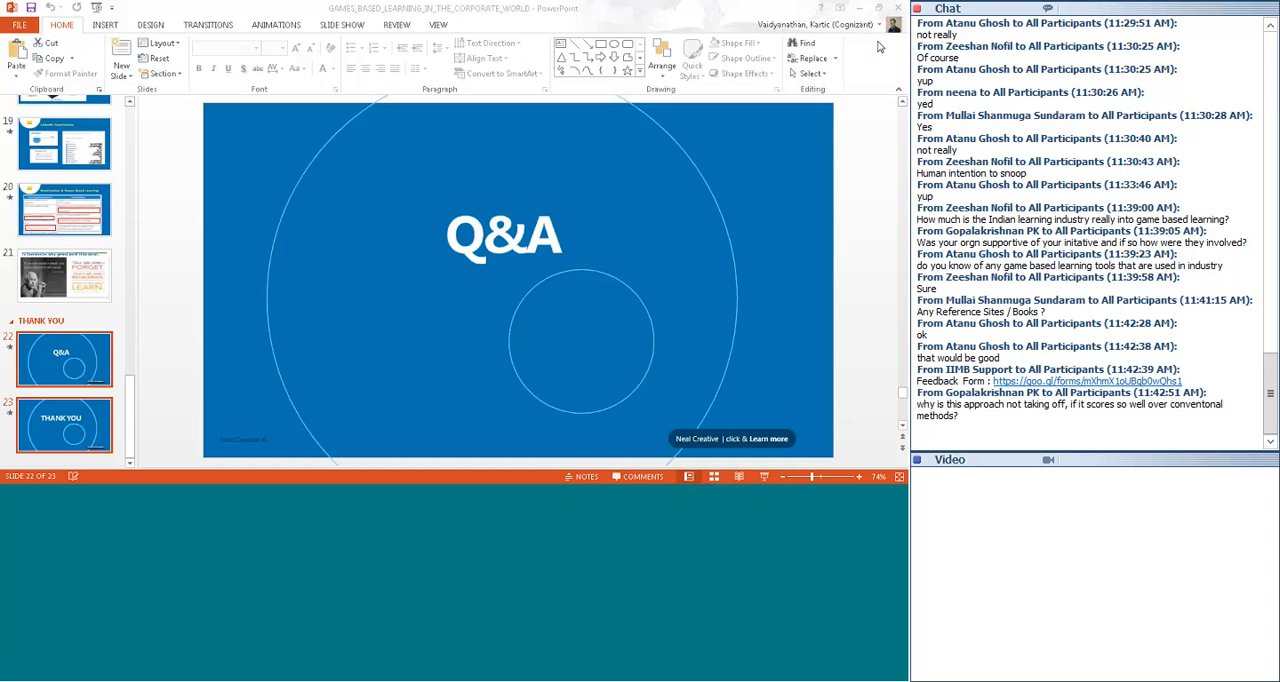
{"action": "mouse_move", "coordinate": [882, 114]}
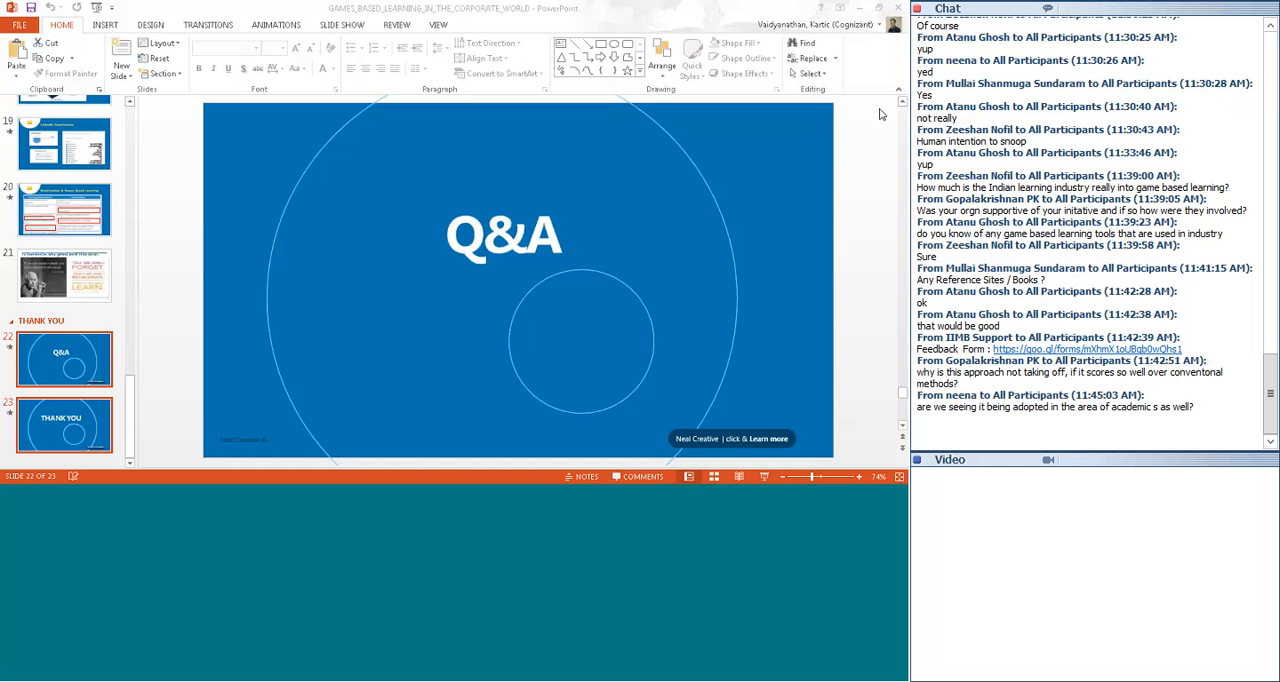
{"action": "scroll", "scroll_direction": "down", "scroll_amount": 3}
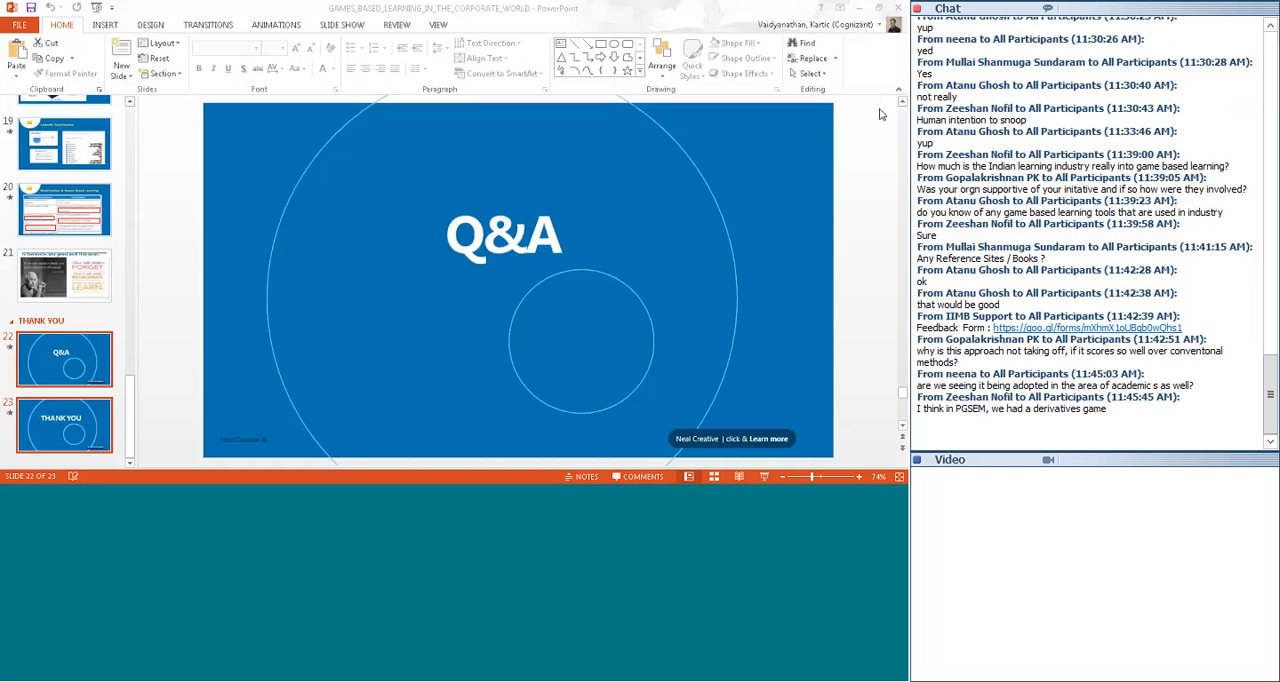
{"action": "scroll", "scroll_direction": "down", "scroll_amount": 3}
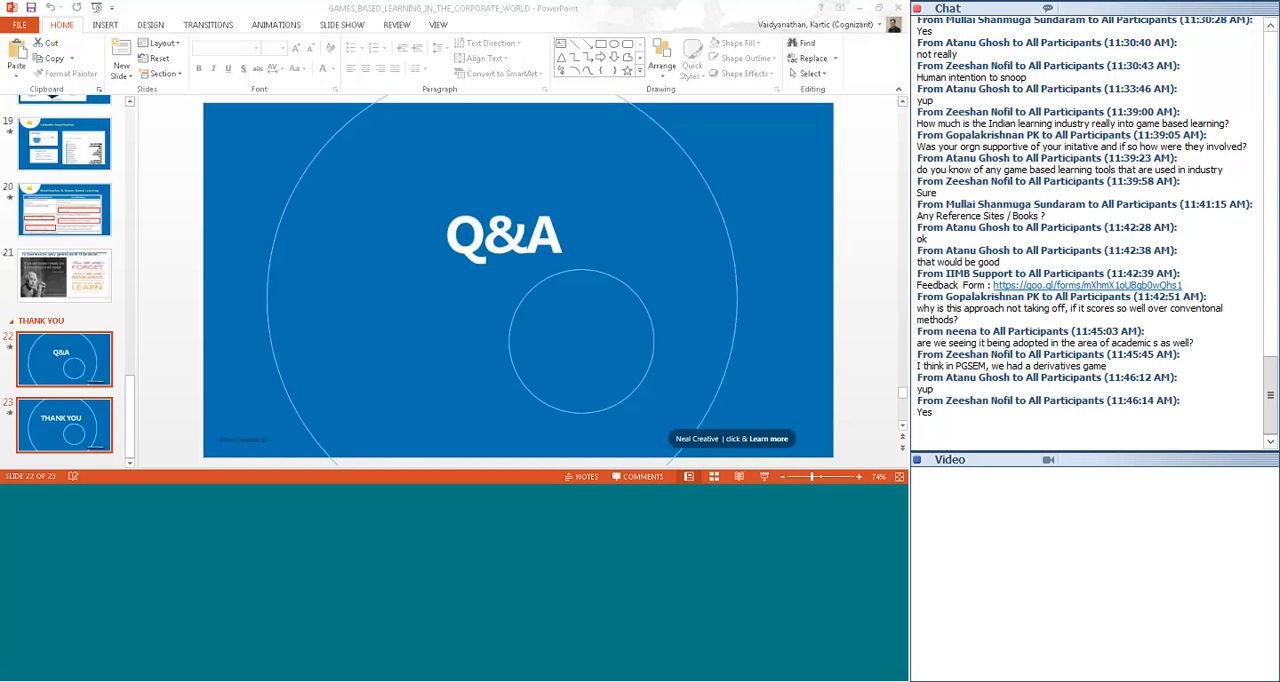
{"action": "scroll", "scroll_direction": "down", "scroll_amount": 3}
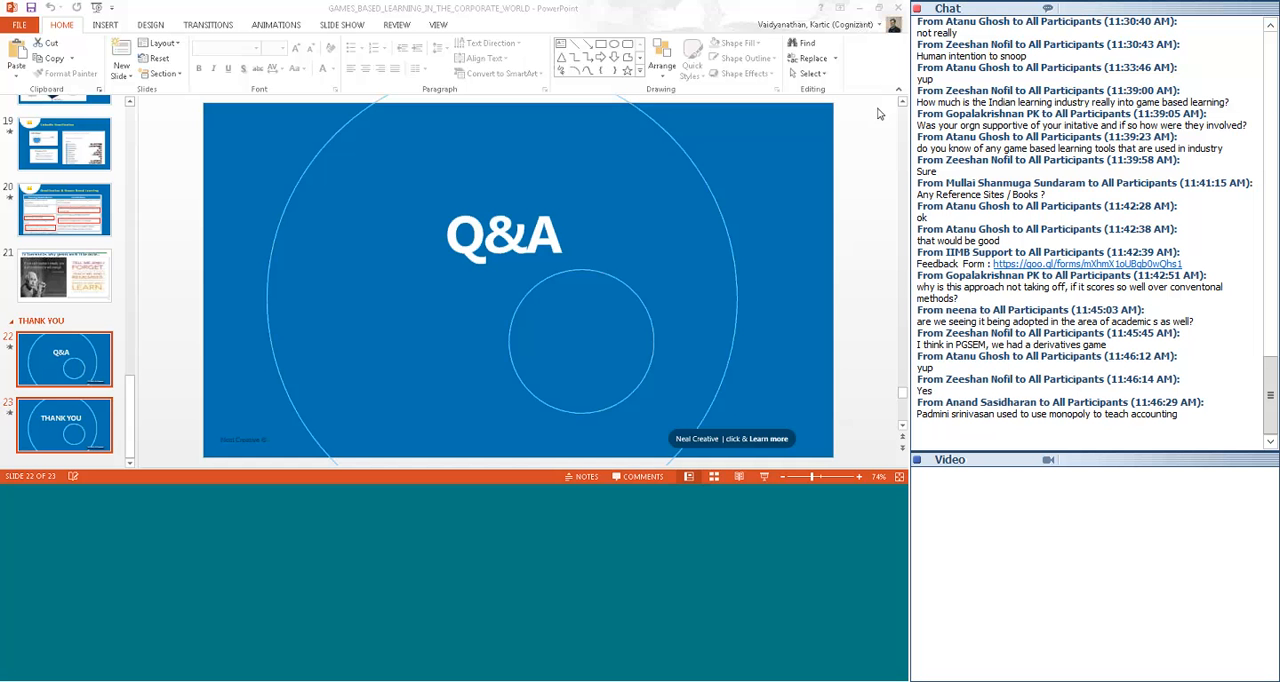
{"action": "mouse_move", "coordinate": [880, 52]}
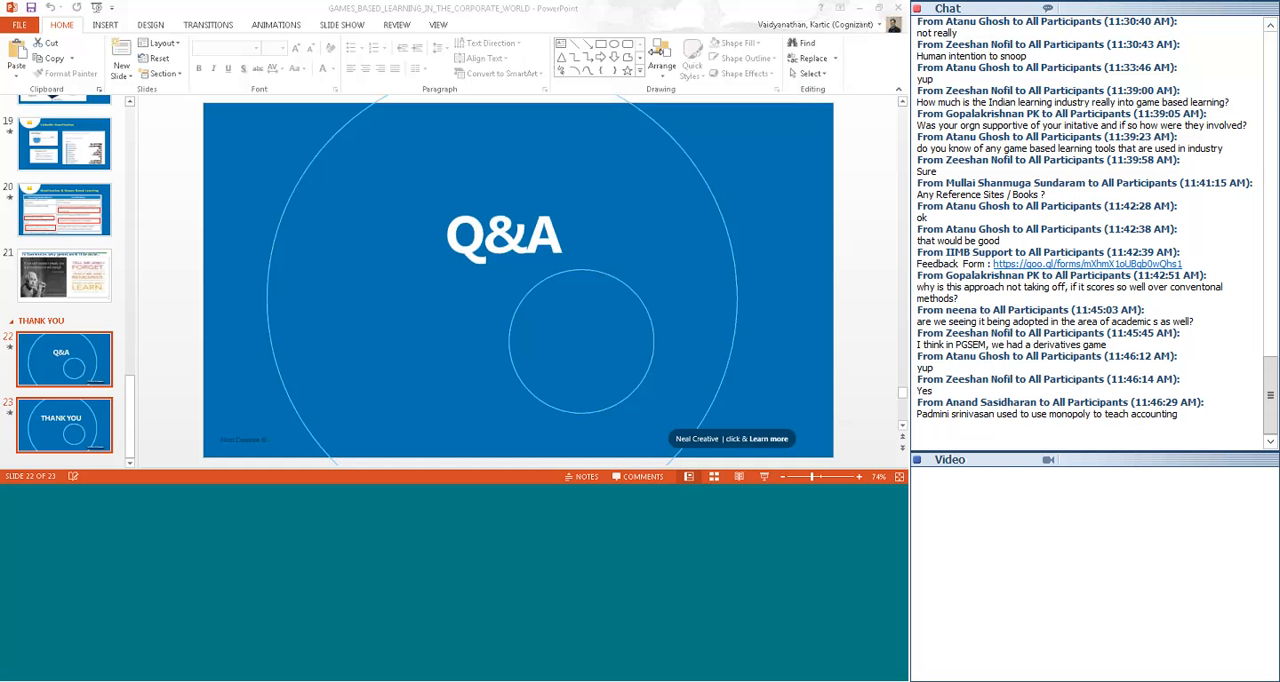
{"action": "mouse_move", "coordinate": [830, 148]}
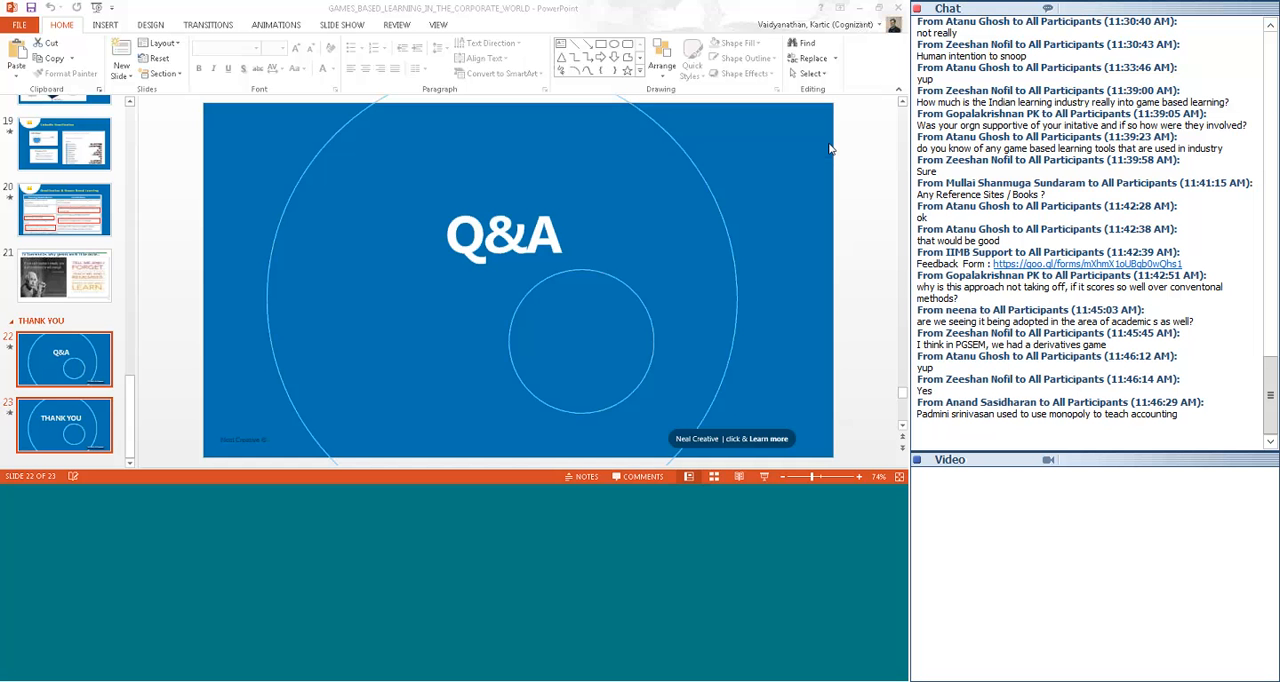
{"action": "scroll", "scroll_direction": "down", "scroll_amount": 3}
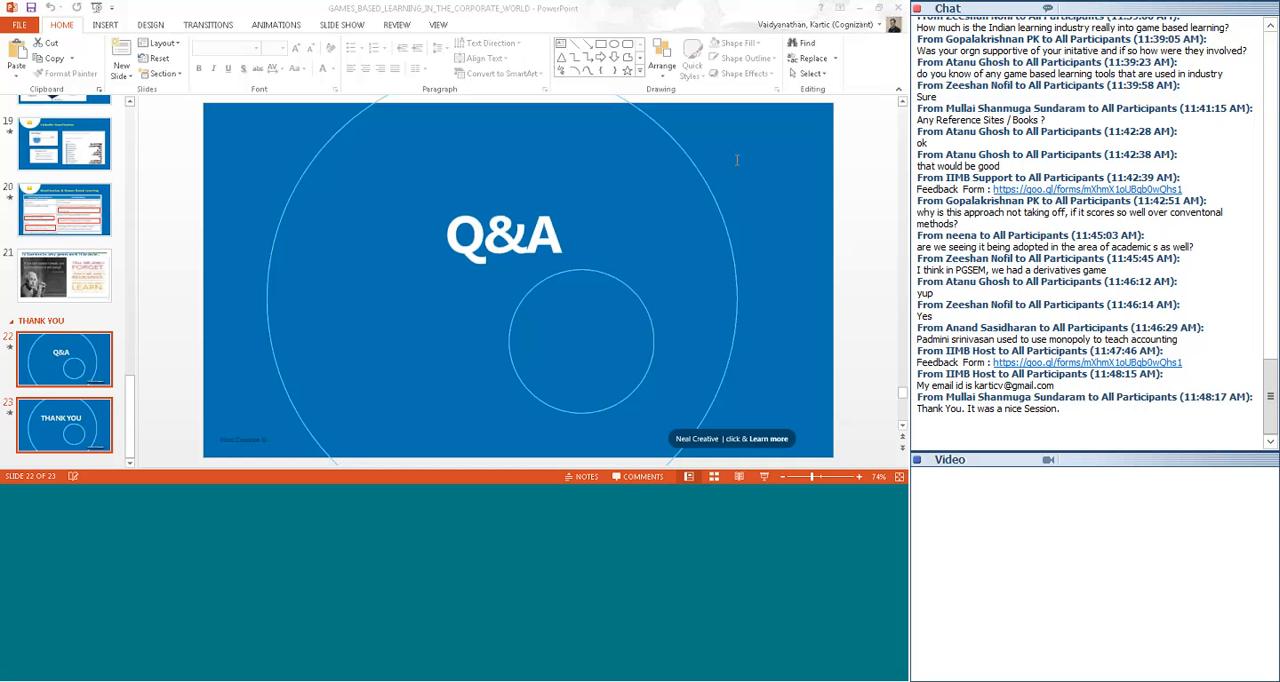
{"action": "scroll", "scroll_direction": "down", "scroll_amount": 3}
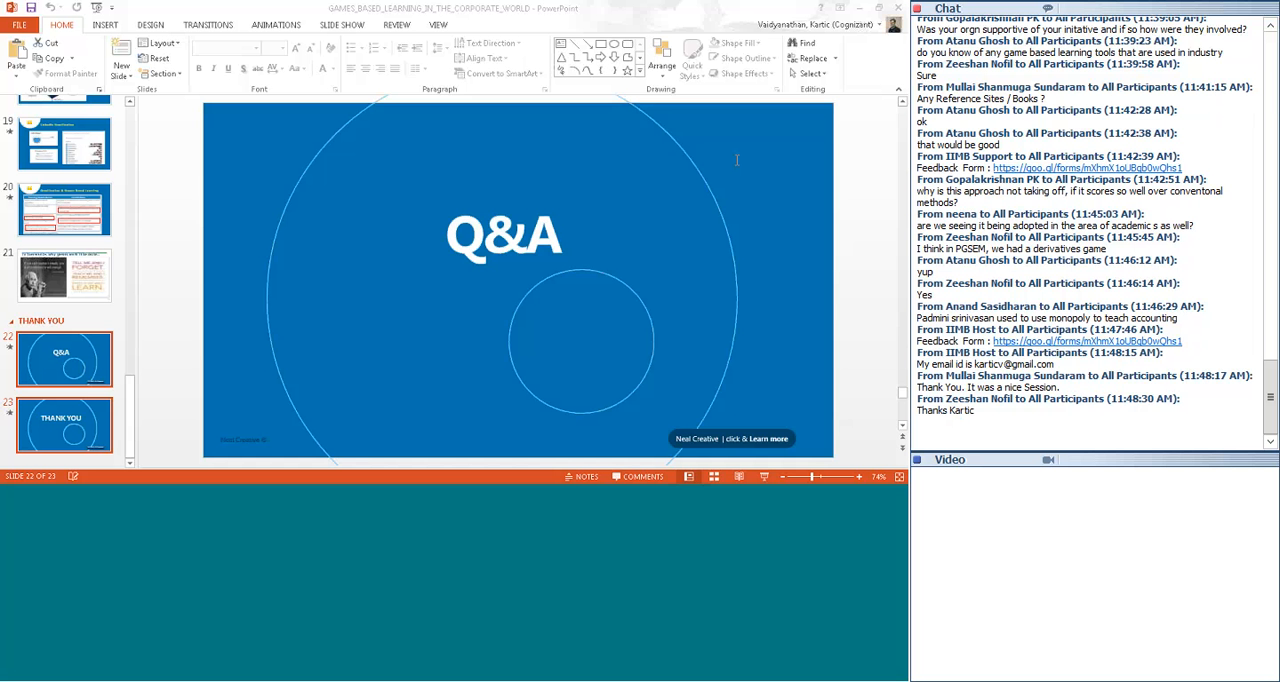
{"action": "scroll", "scroll_direction": "down", "scroll_amount": 3}
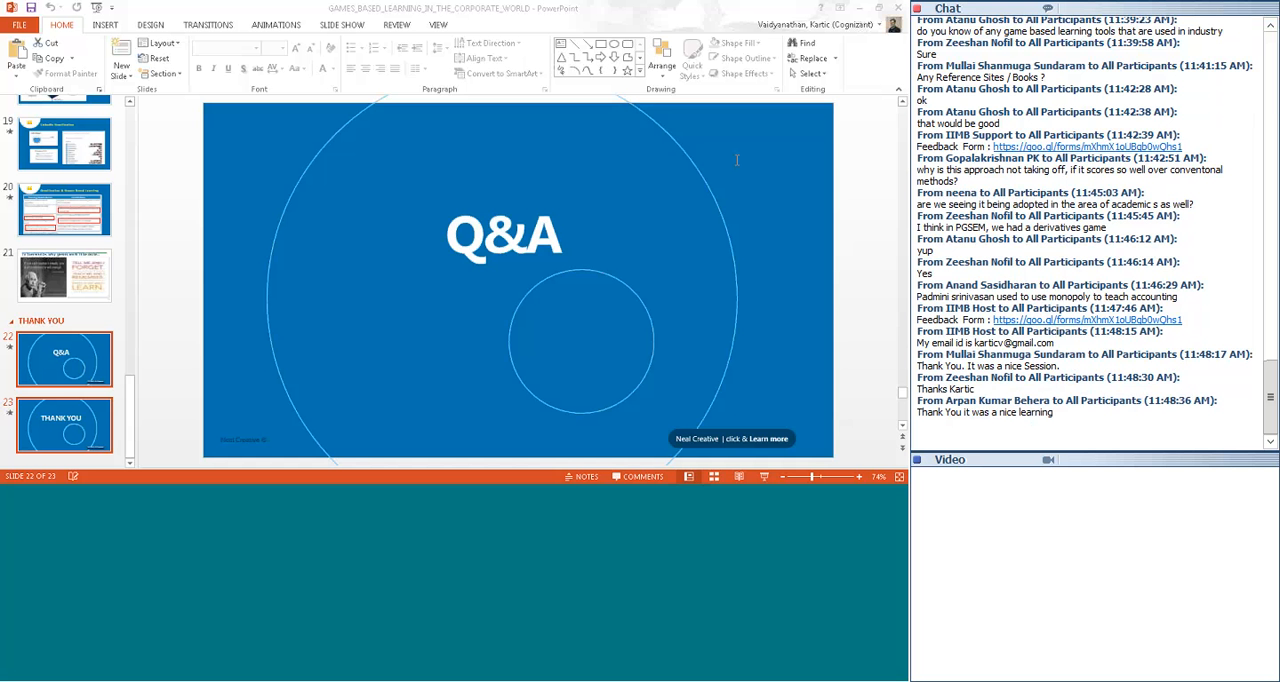
{"action": "scroll", "scroll_direction": "down", "scroll_amount": 3}
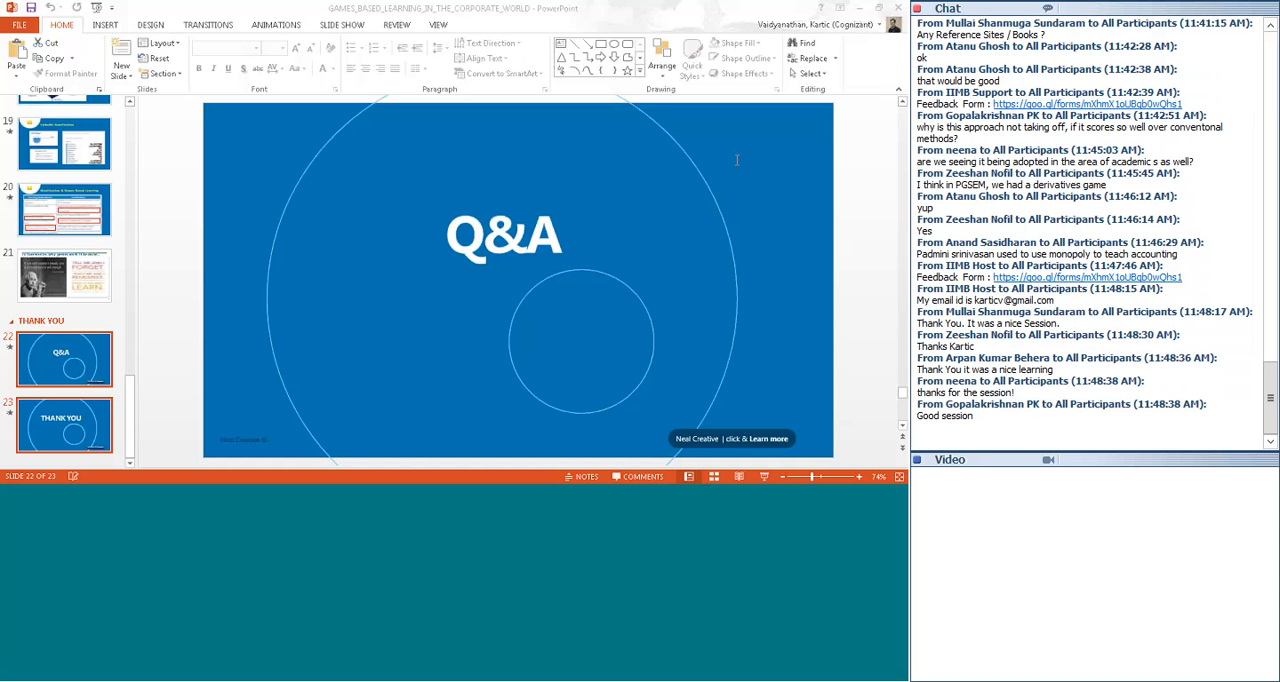
{"action": "scroll", "scroll_direction": "down", "scroll_amount": 3}
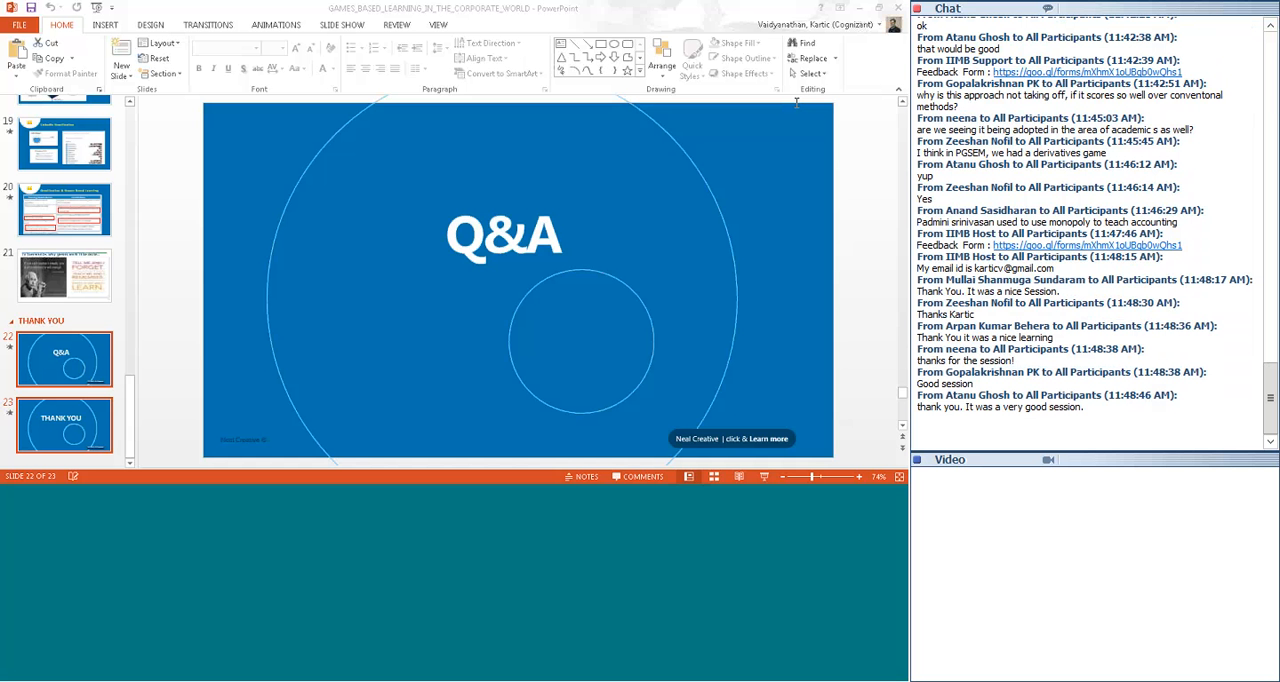